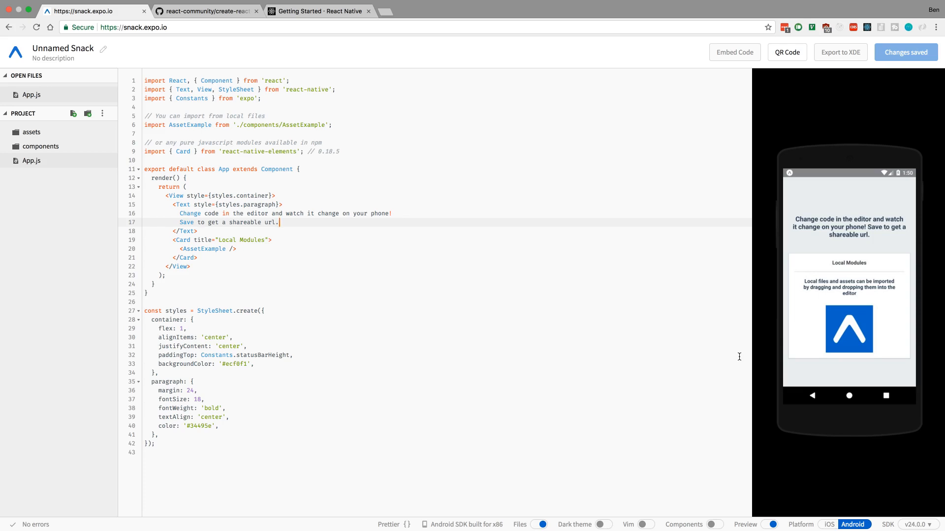
mouse_move(775, 402)
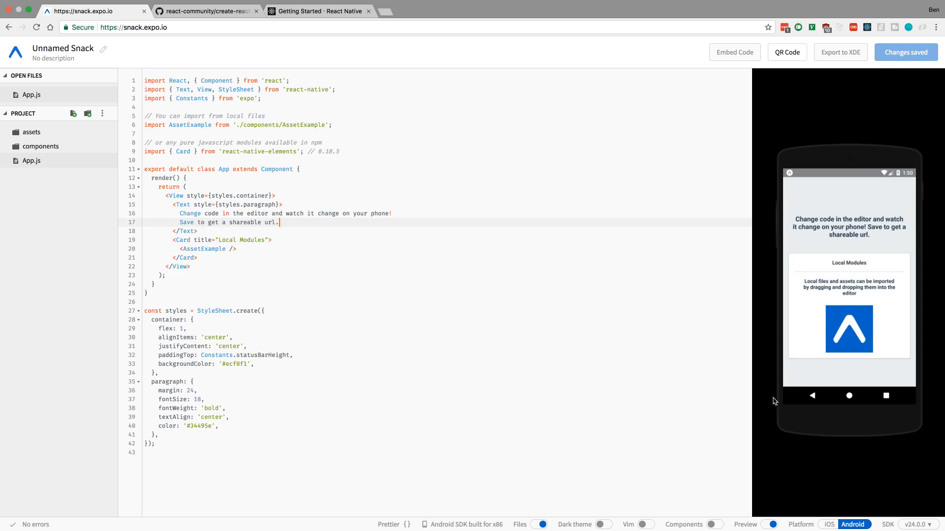
mouse_move(491, 258)
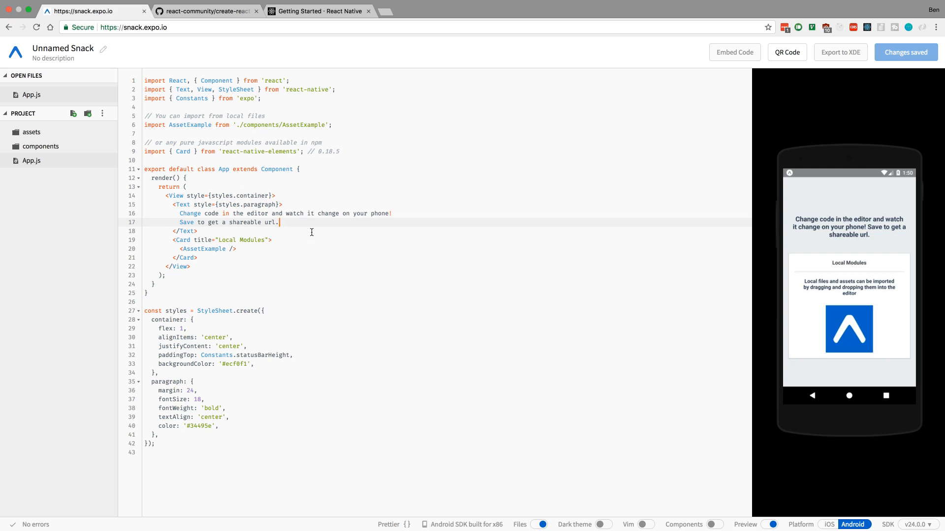
mouse_move(380, 339)
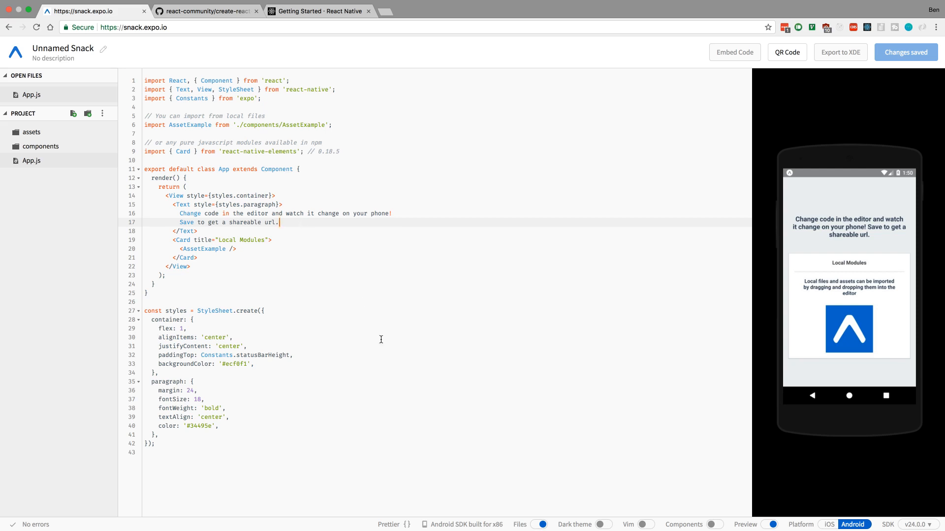
mouse_move(354, 169)
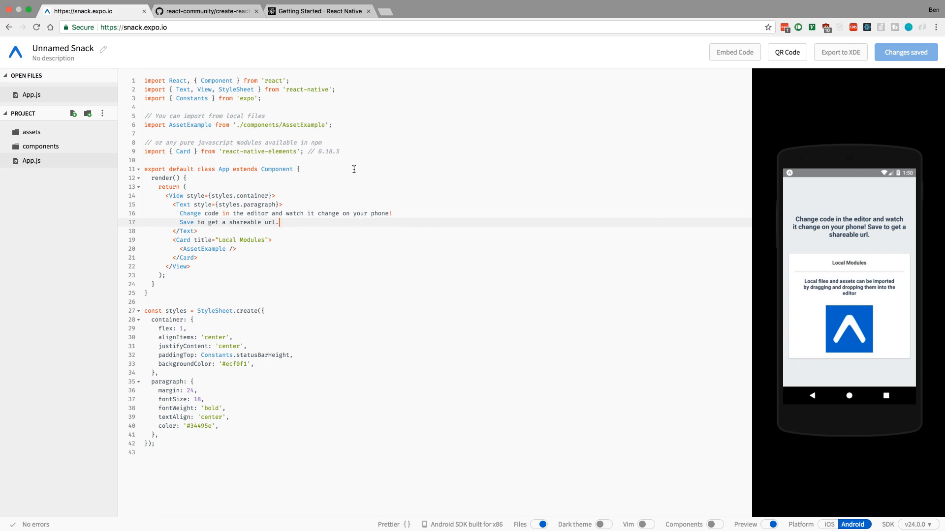
mouse_move(913, 260)
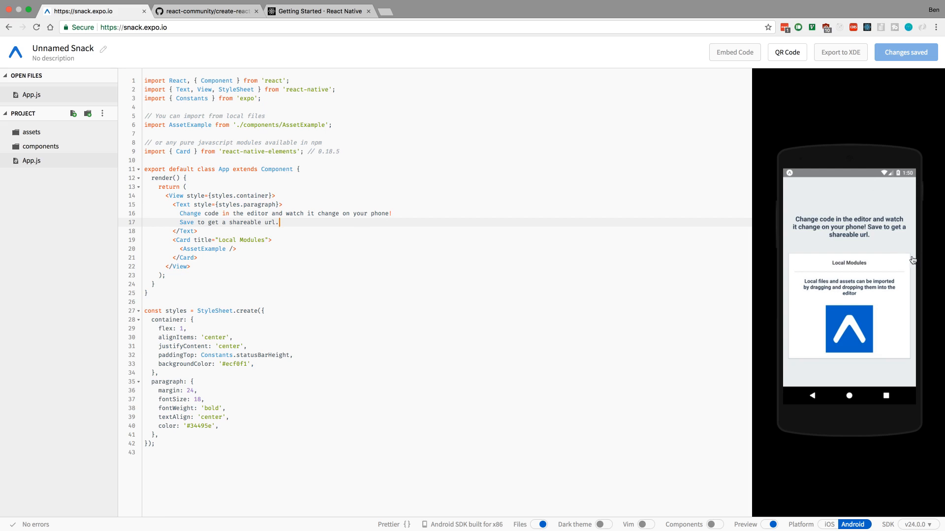
mouse_move(831, 527)
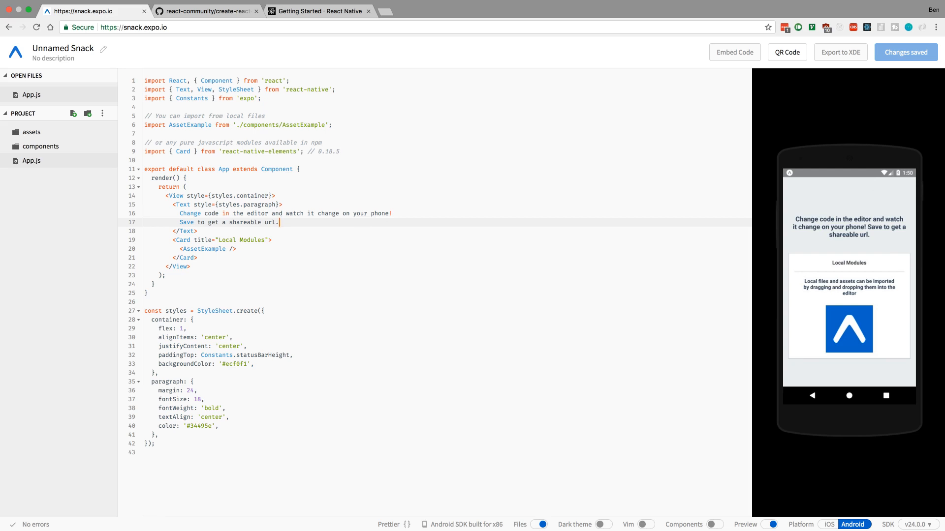
Append ' hello world!' to the paragraph text so the Android preview shows it.
type("hello world!")
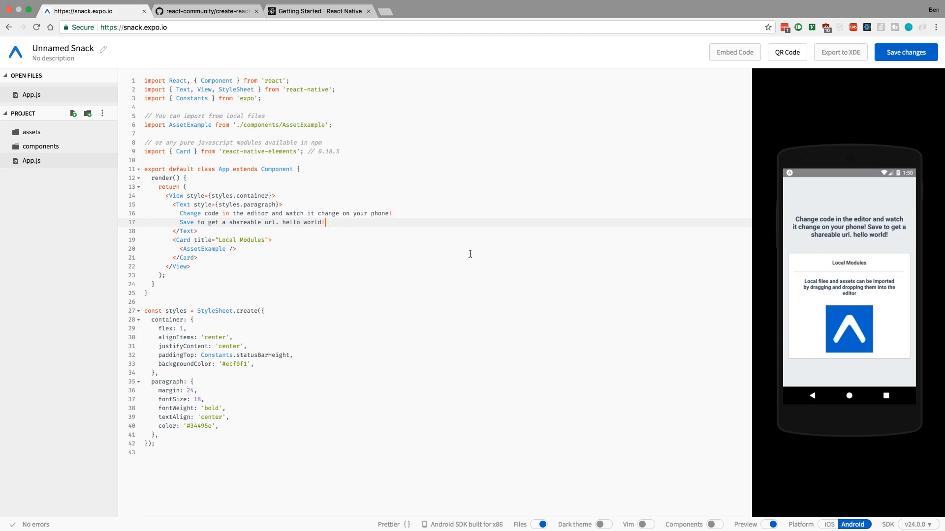
mouse_move(294, 216)
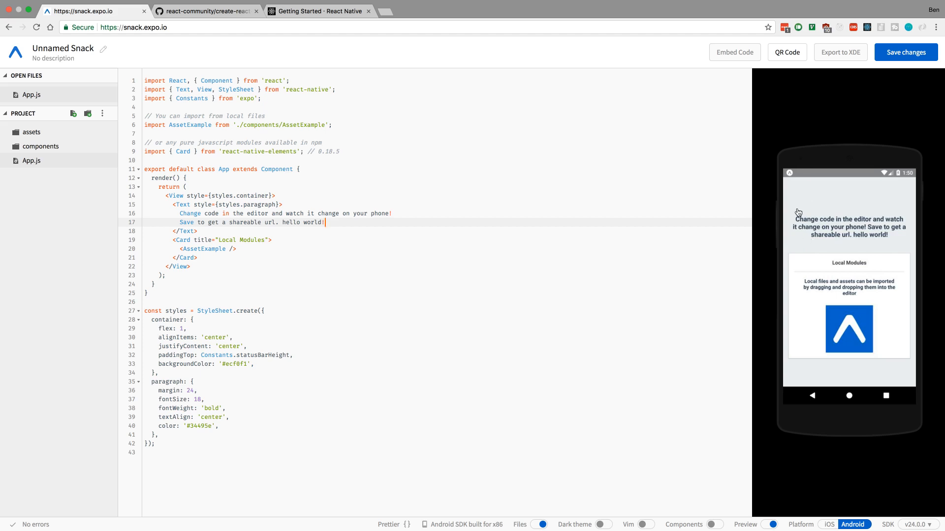
mouse_move(742, 253)
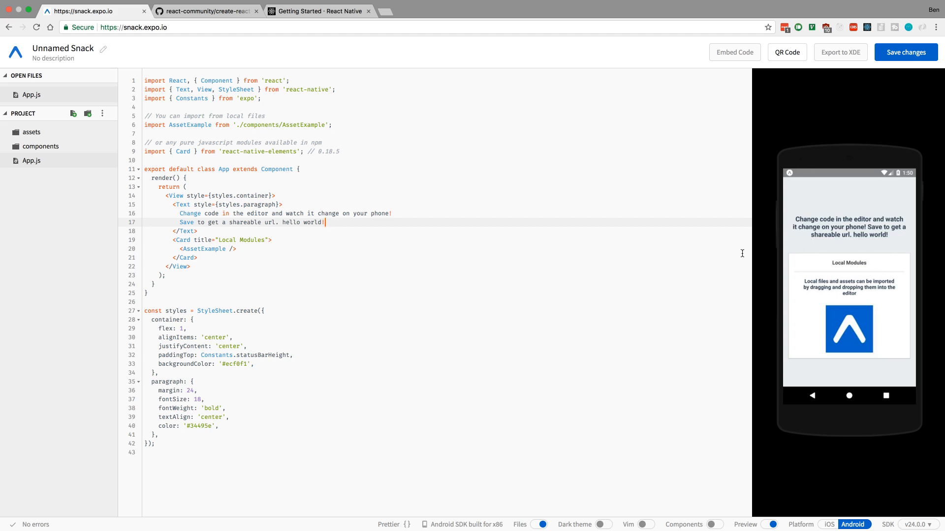
mouse_move(522, 219)
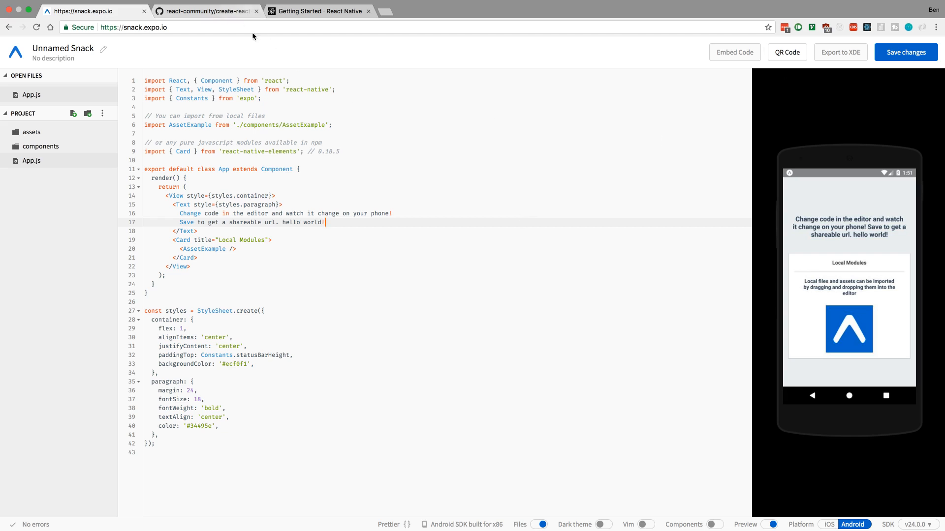
mouse_move(347, 166)
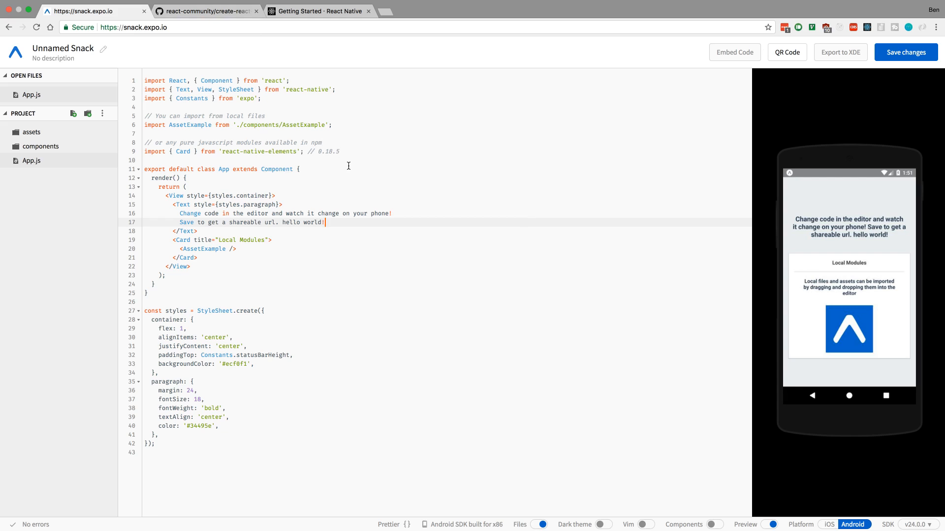
mouse_move(356, 119)
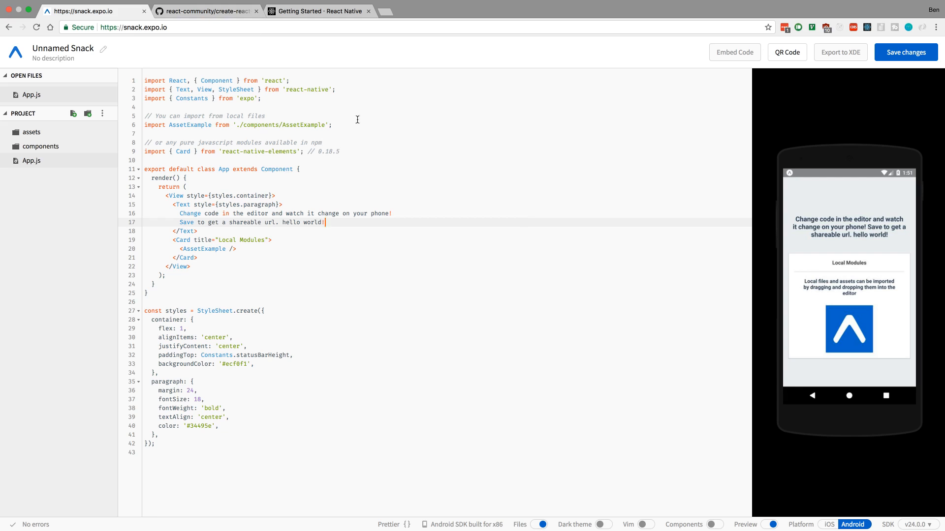
Read the create-react-native-app README from Quick Overview down to the Philosophy section.
left_click(205, 11)
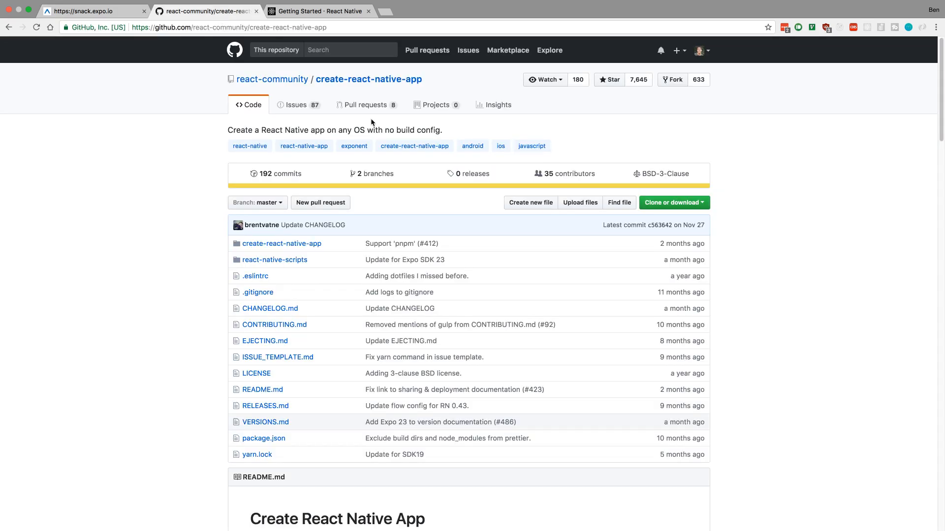
mouse_move(493, 120)
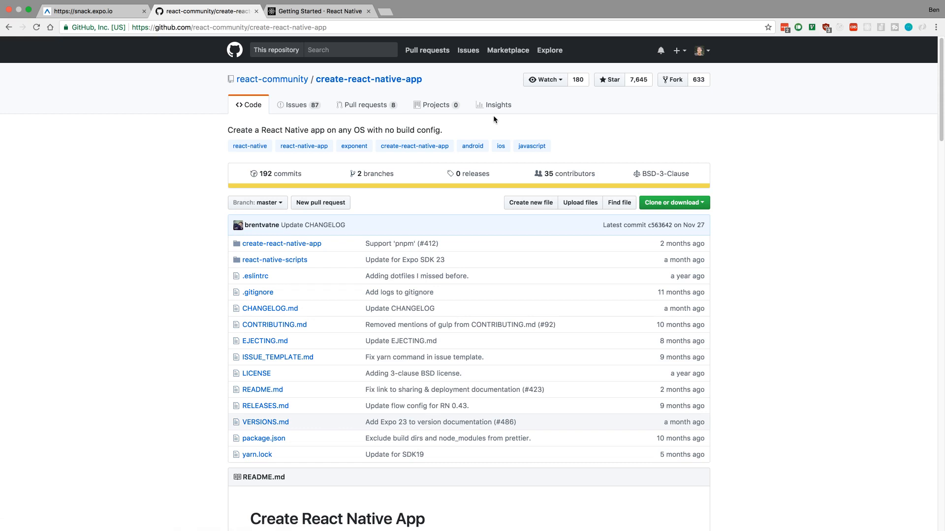
mouse_move(501, 130)
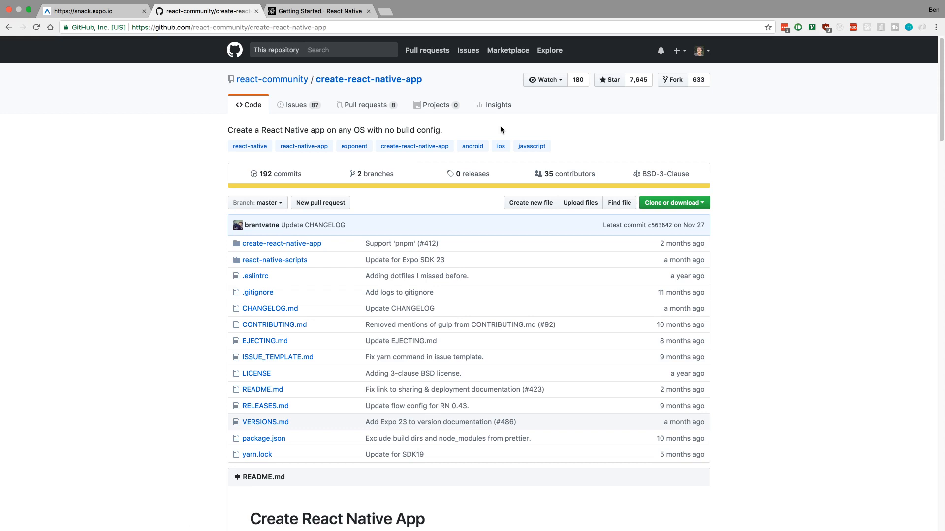
mouse_move(482, 249)
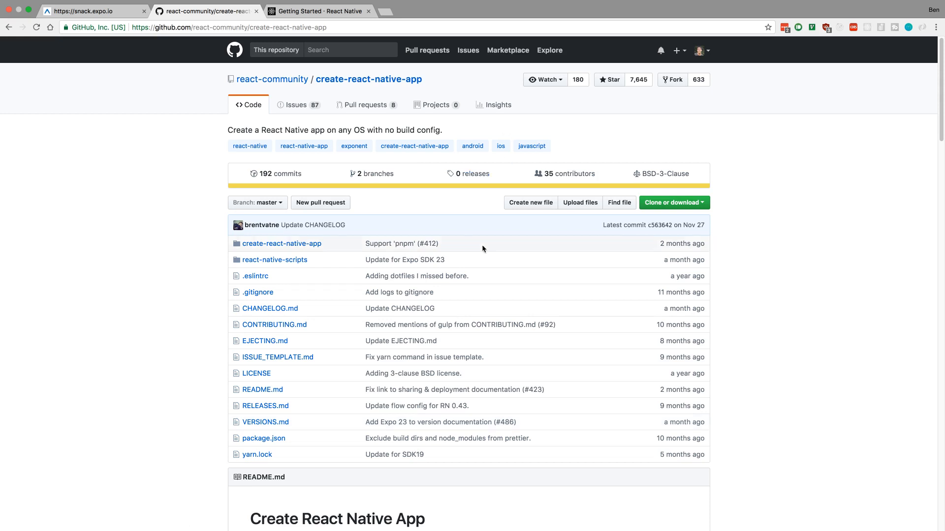
scroll("down", 3)
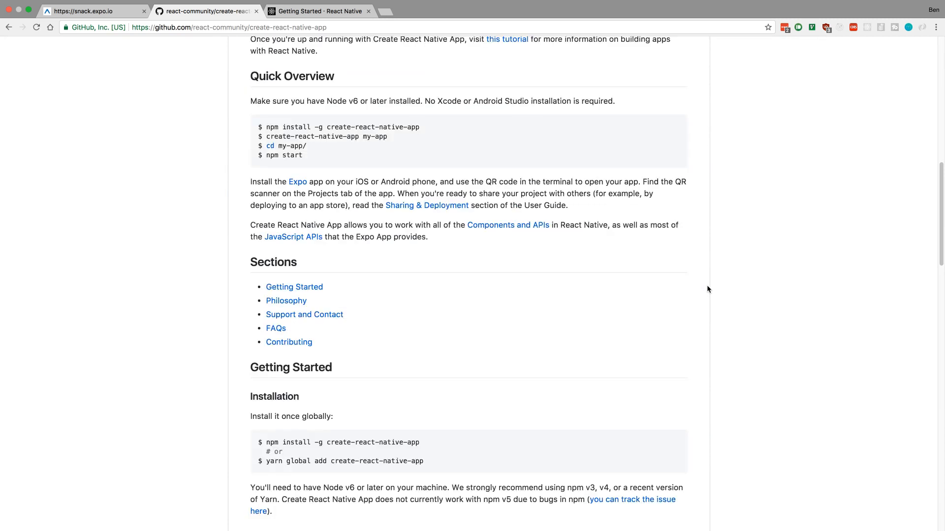
scroll("down", 3)
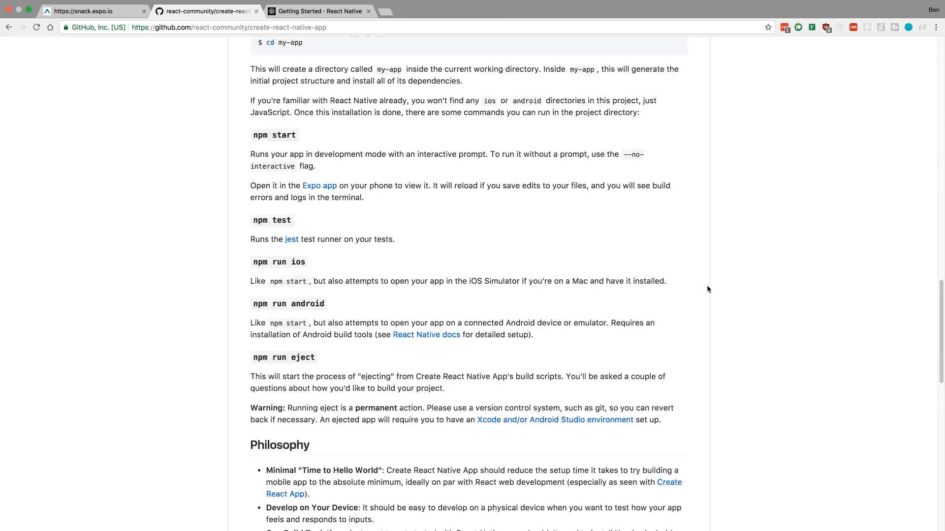
scroll("down", 3)
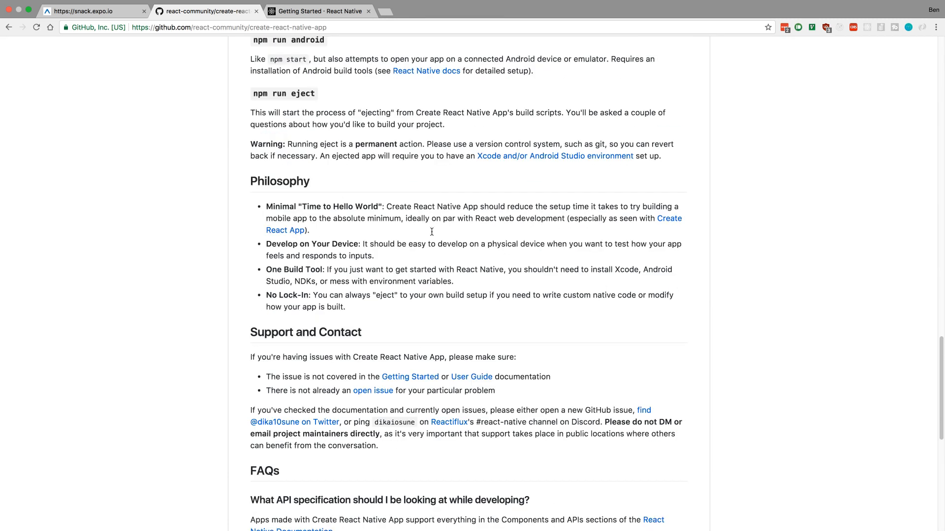
mouse_move(472, 234)
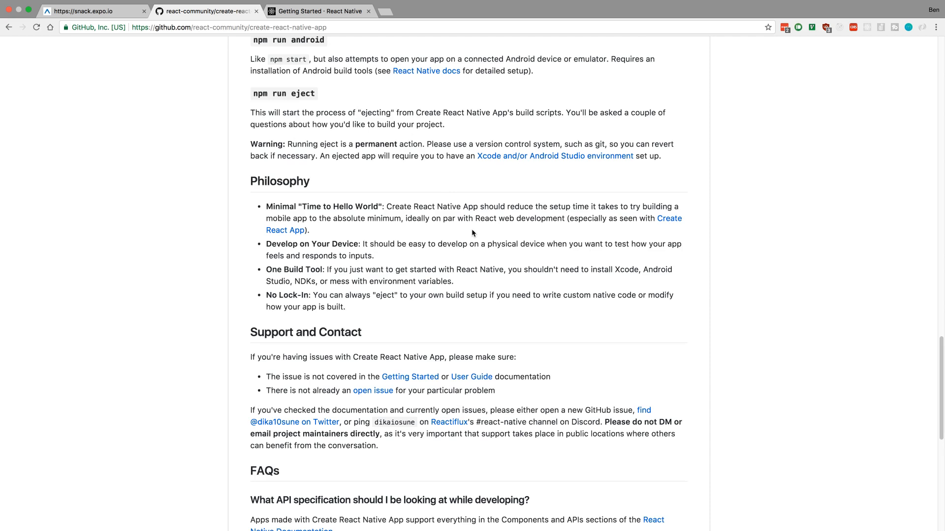
mouse_move(618, 266)
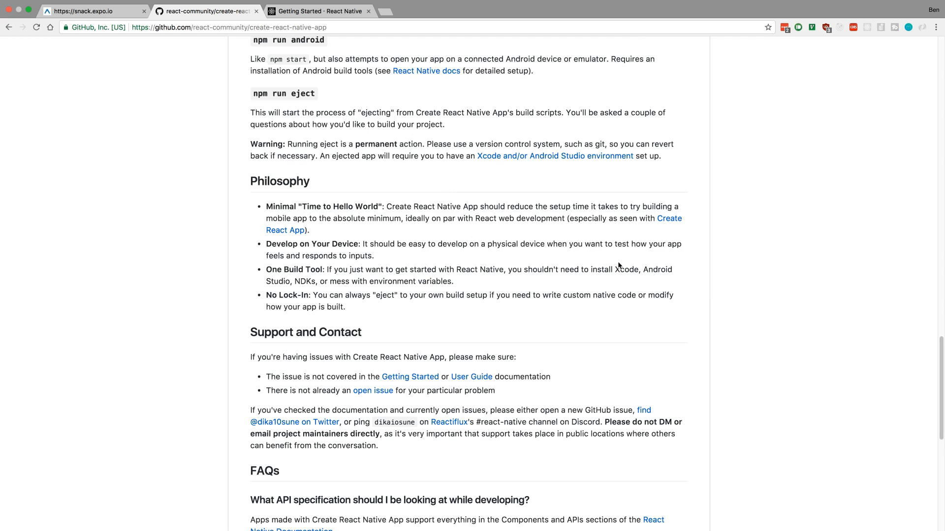
mouse_move(641, 271)
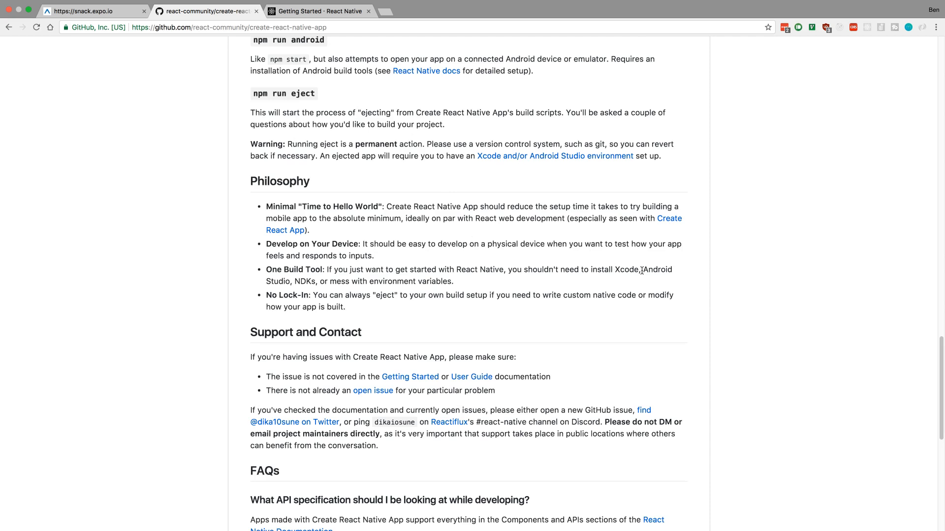
mouse_move(631, 290)
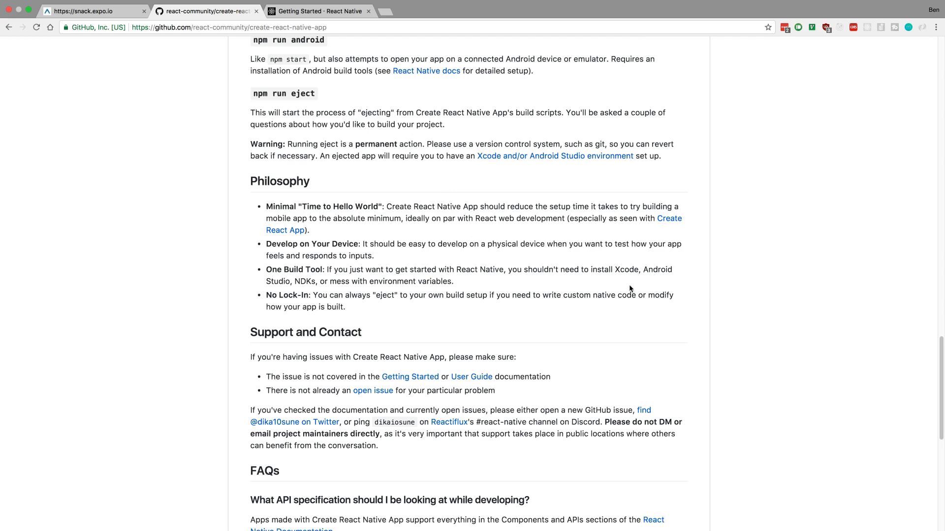
mouse_move(319, 244)
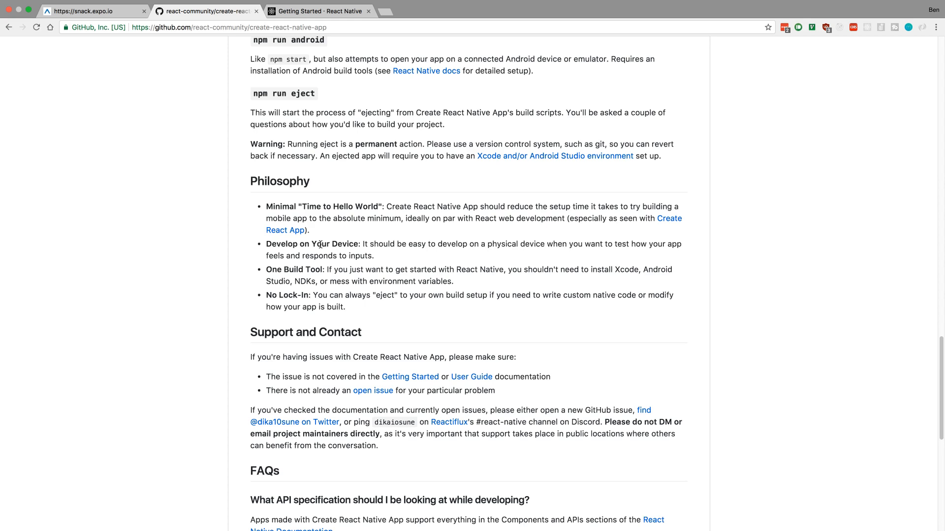
mouse_move(614, 280)
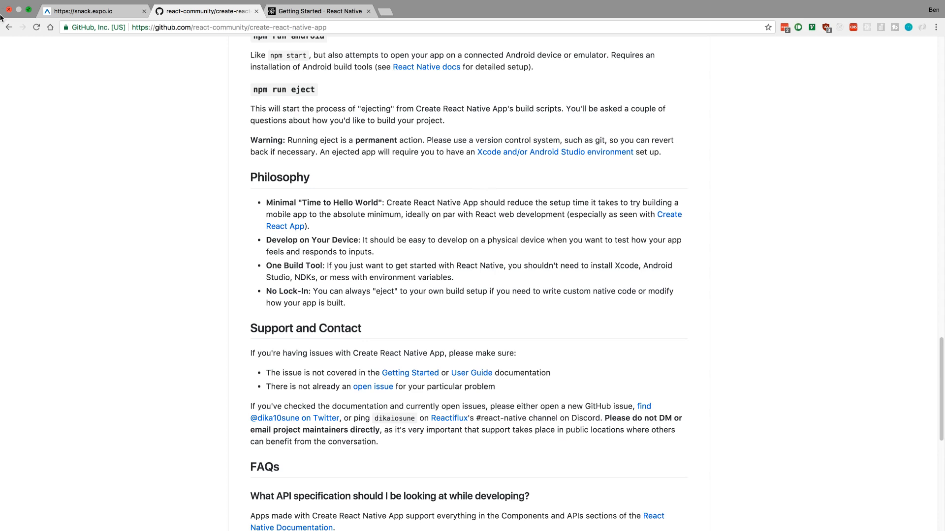
Add random letters 'dklsajfkldasjklfjdsa' after 'hello world!' in App.js, then return to the GitHub README.
left_click(91, 11)
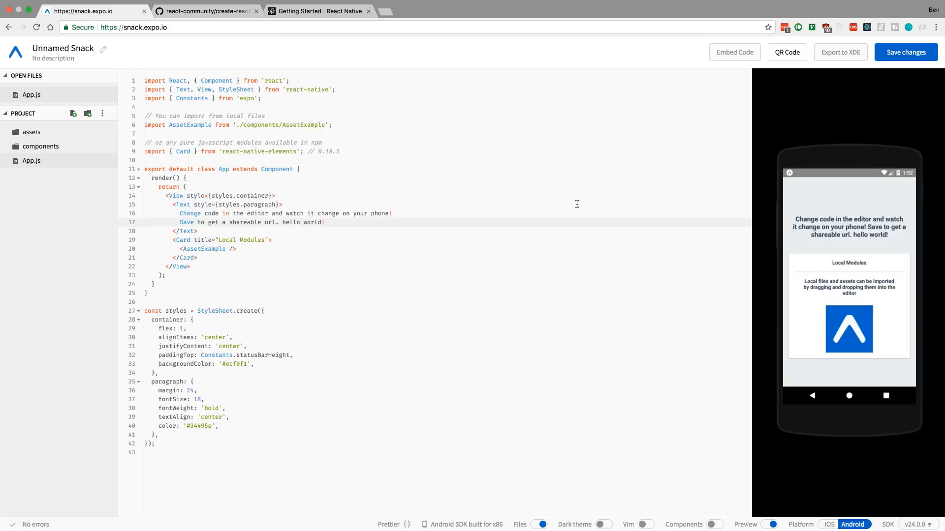
type("dklsajfkldasjklf")
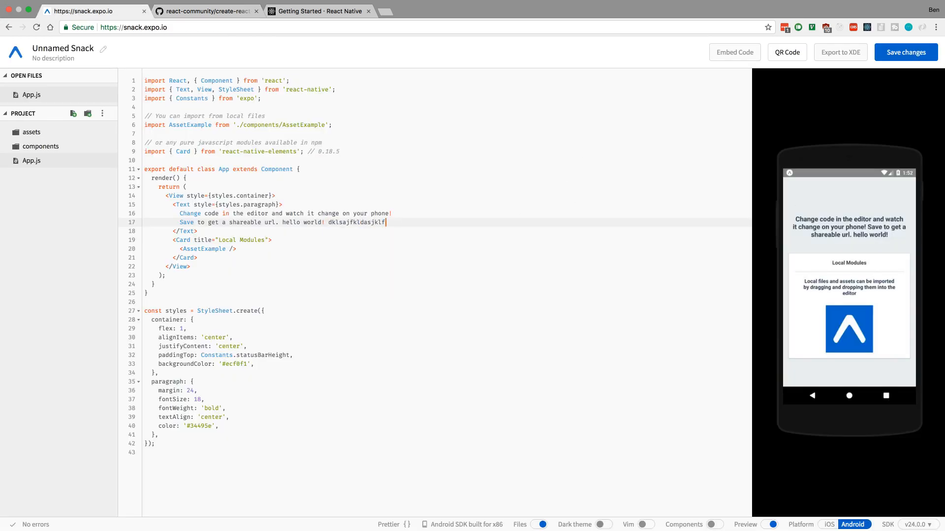
type("jdsa")
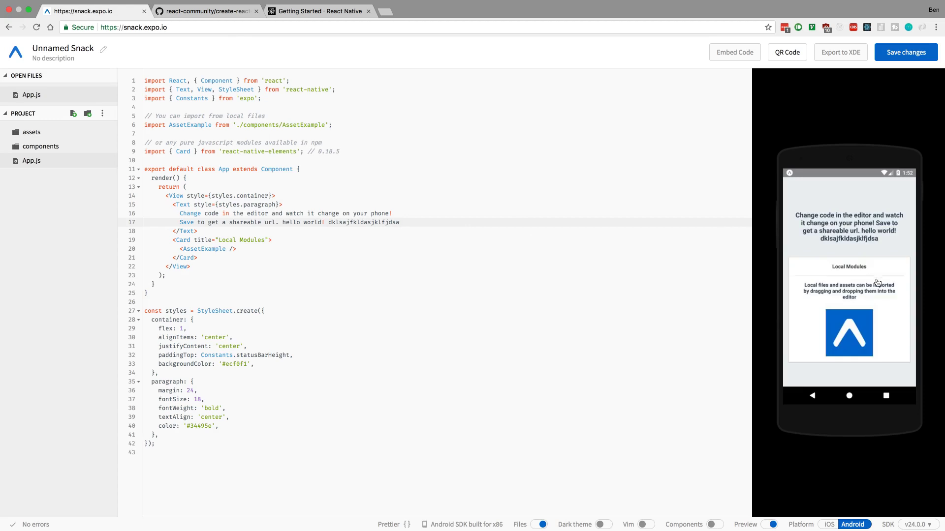
mouse_move(871, 246)
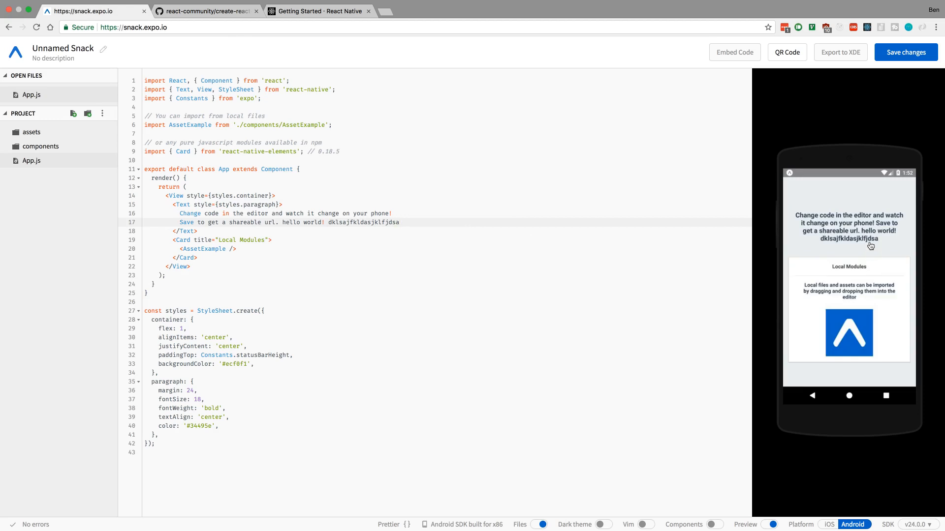
mouse_move(209, 20)
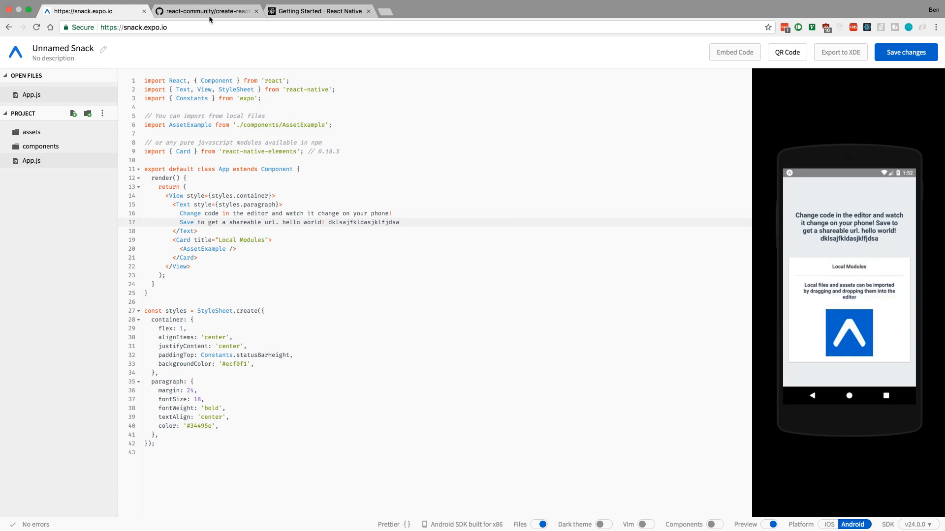
left_click(206, 10)
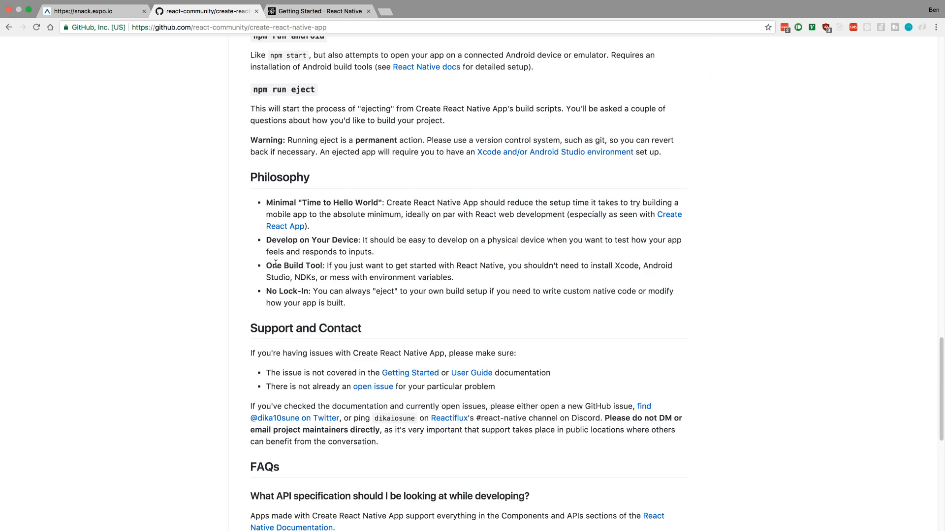
mouse_move(127, 472)
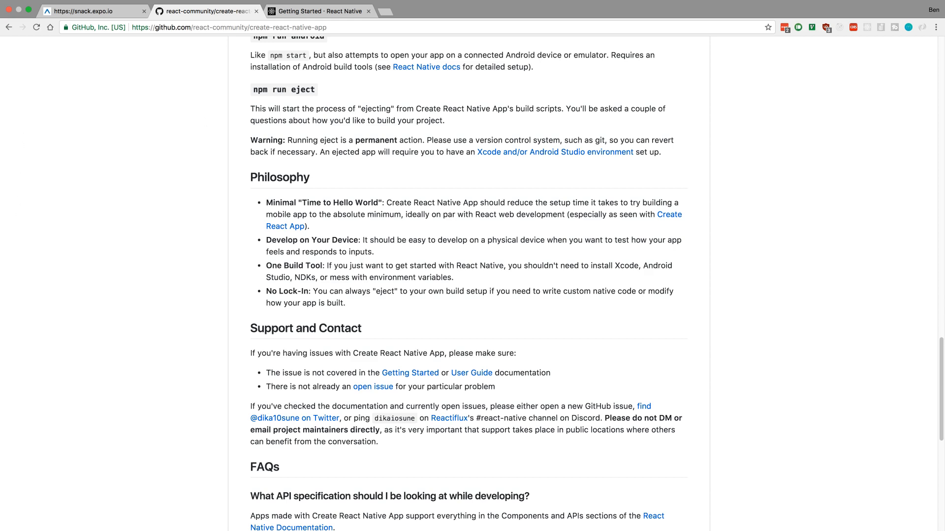
Scroll the README down to the Philosophy and Support and Contact sections.
scroll("down", 3)
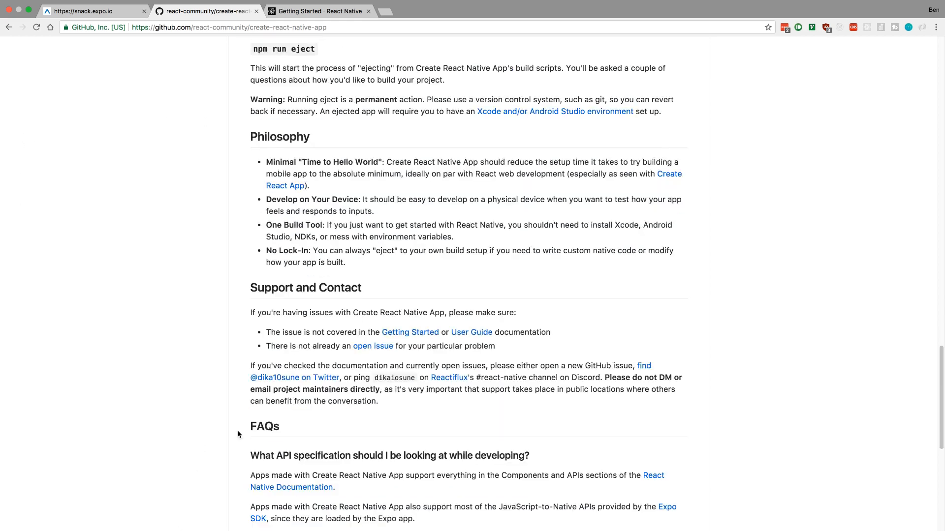
Read the README FAQ on Create React Native App limitations, then go to React Native Getting Started.
scroll("down", 3)
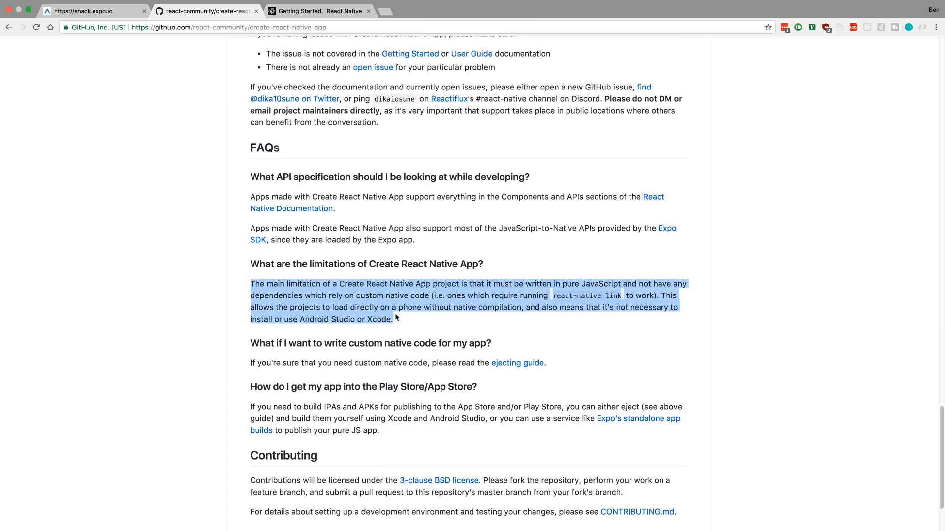
left_click(421, 324)
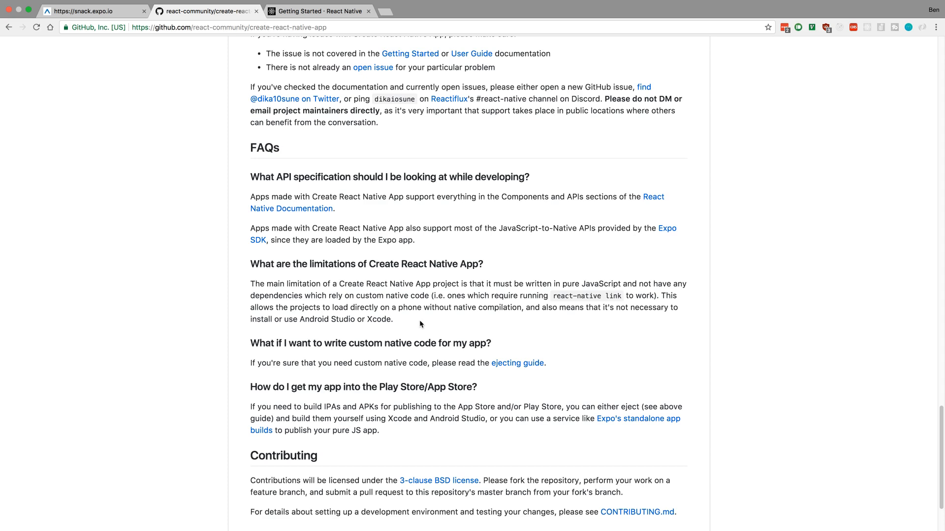
mouse_move(304, 50)
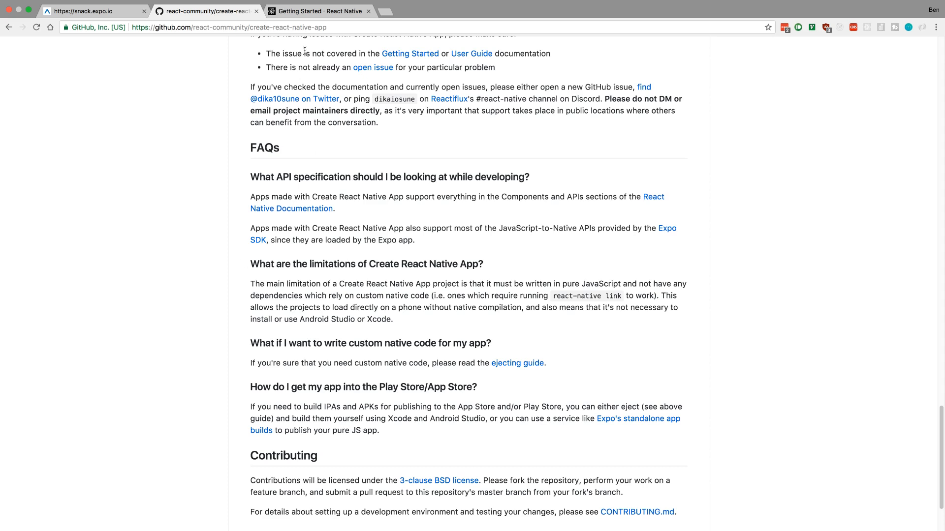
left_click(319, 11)
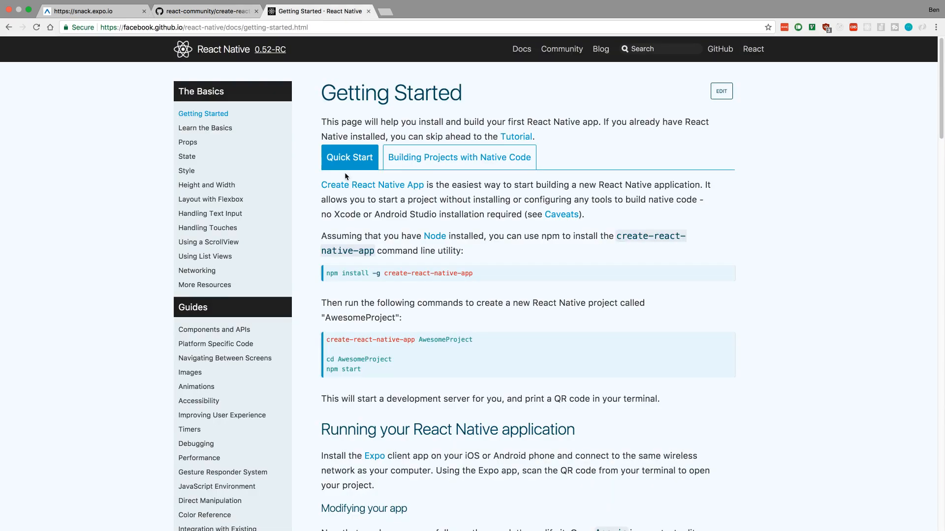
mouse_move(431, 209)
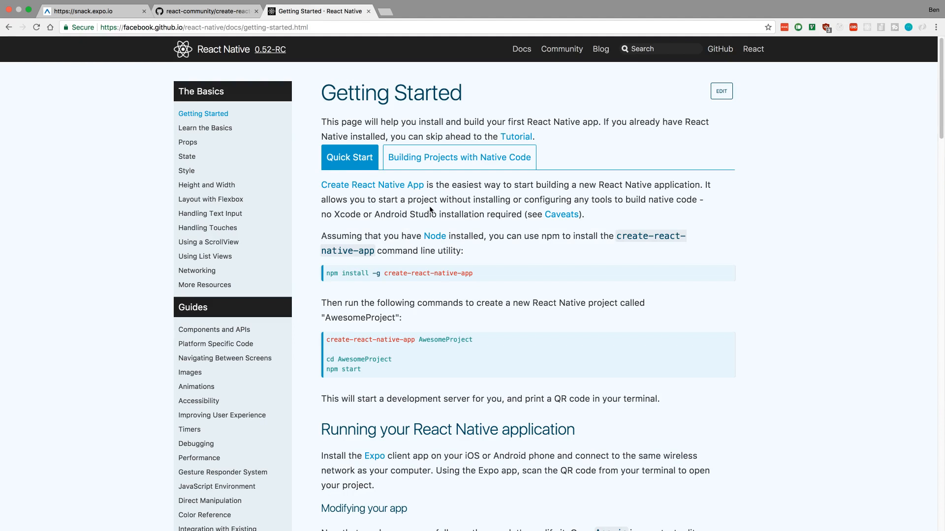
mouse_move(406, 298)
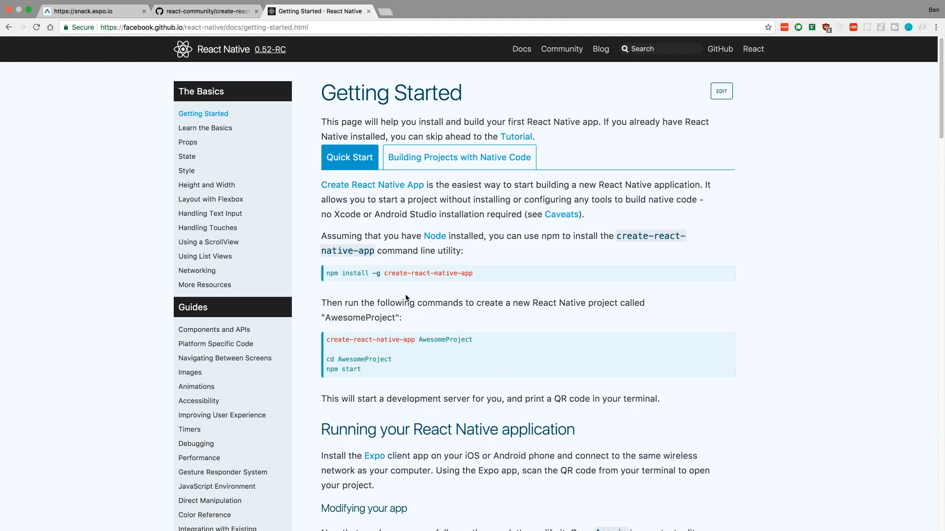
mouse_move(458, 175)
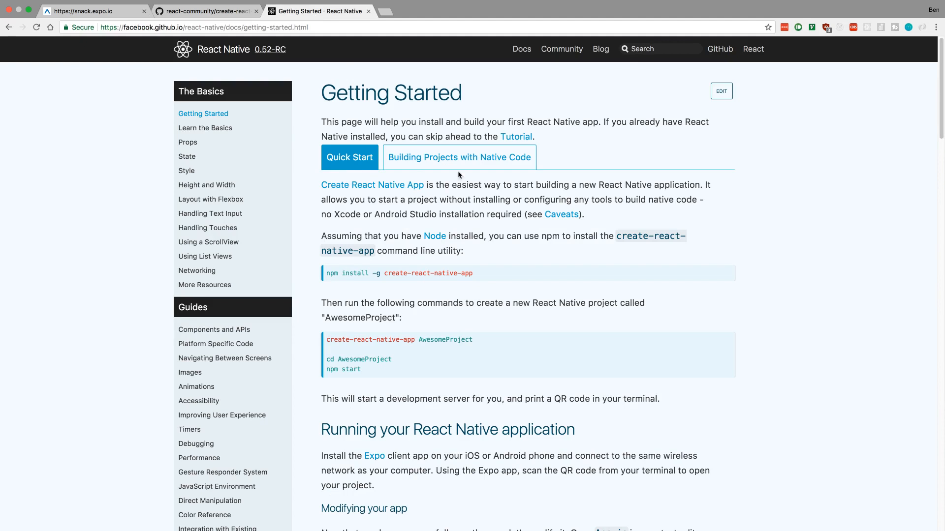
View the Building Projects with Native Code dependencies, then return to the GitHub README.
left_click(458, 157)
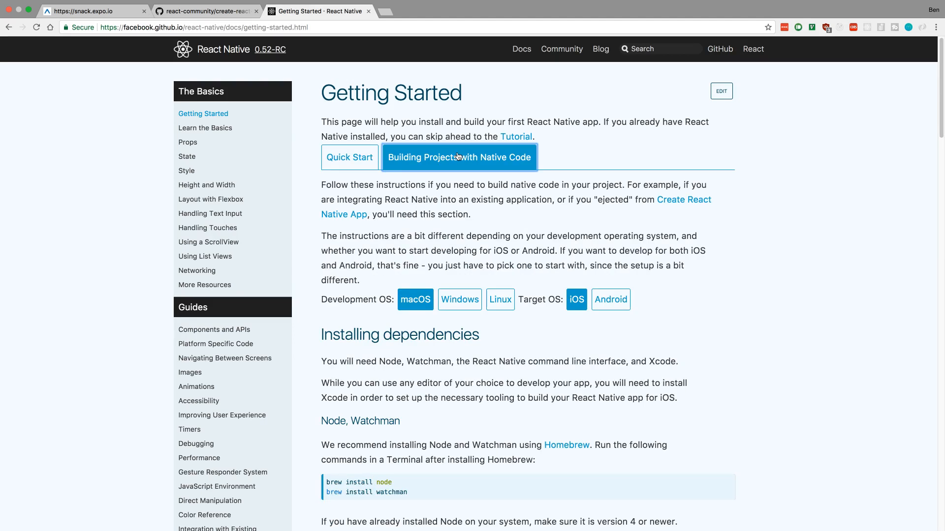
mouse_move(493, 228)
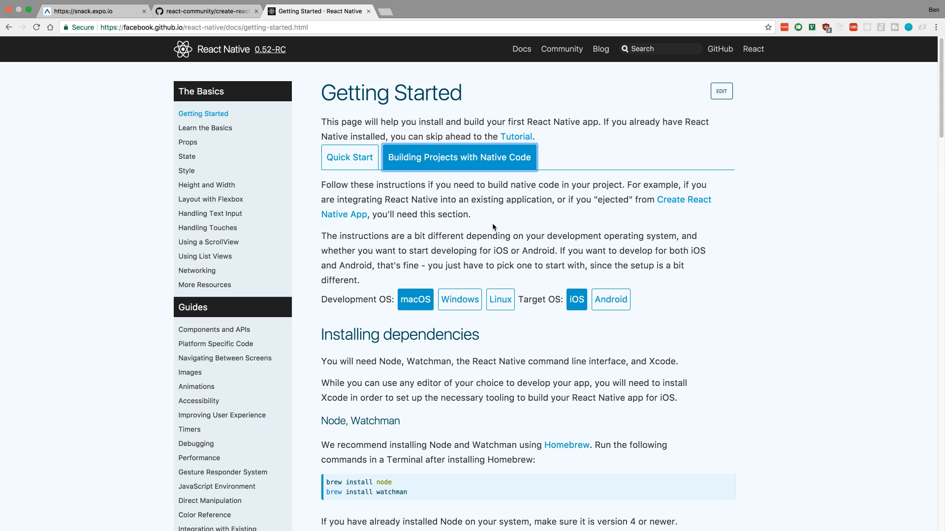
scroll("down", 3)
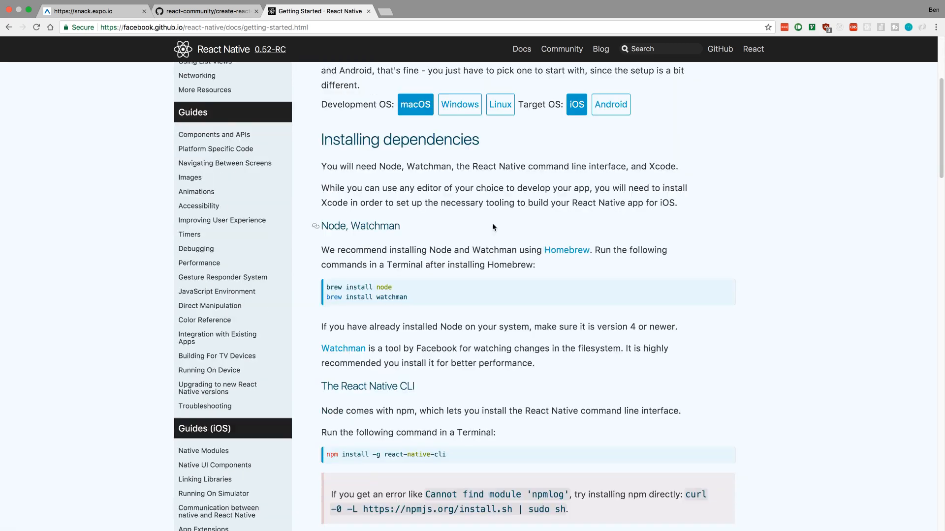
mouse_move(402, 453)
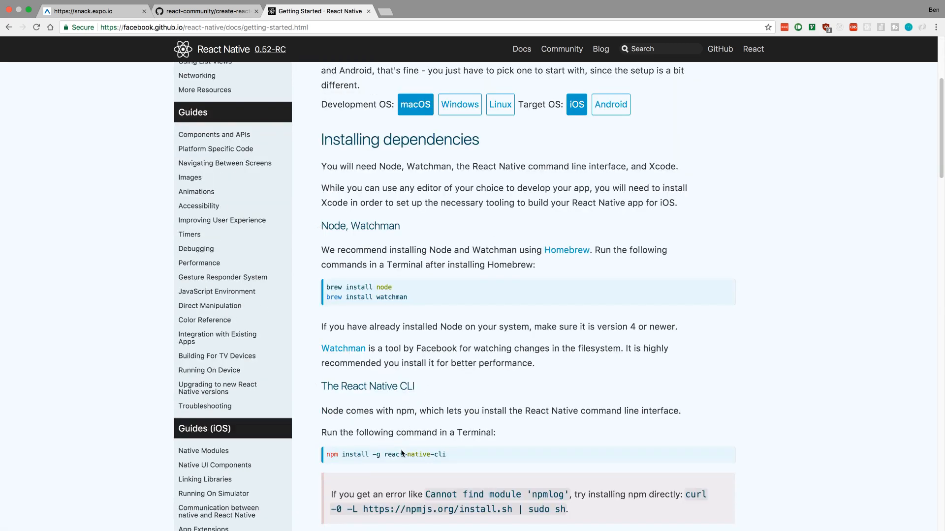
scroll("down", 3)
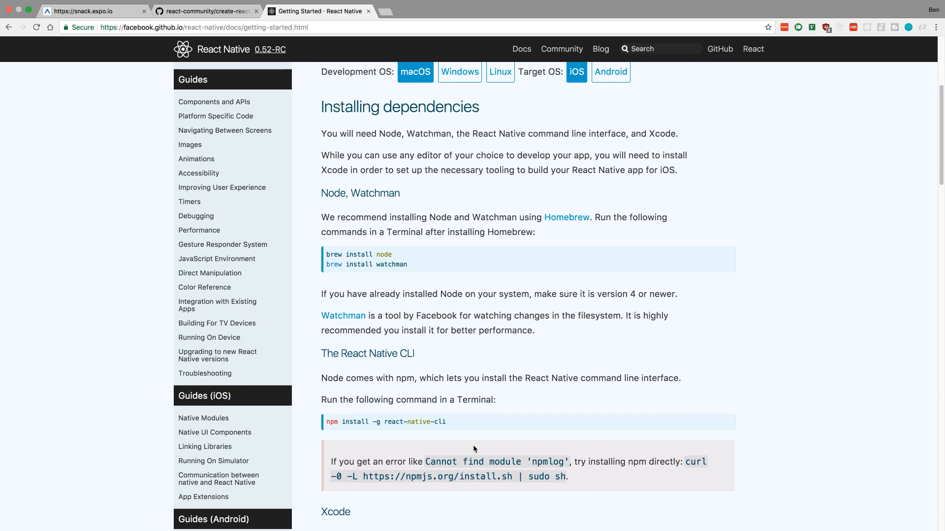
scroll("up", 3)
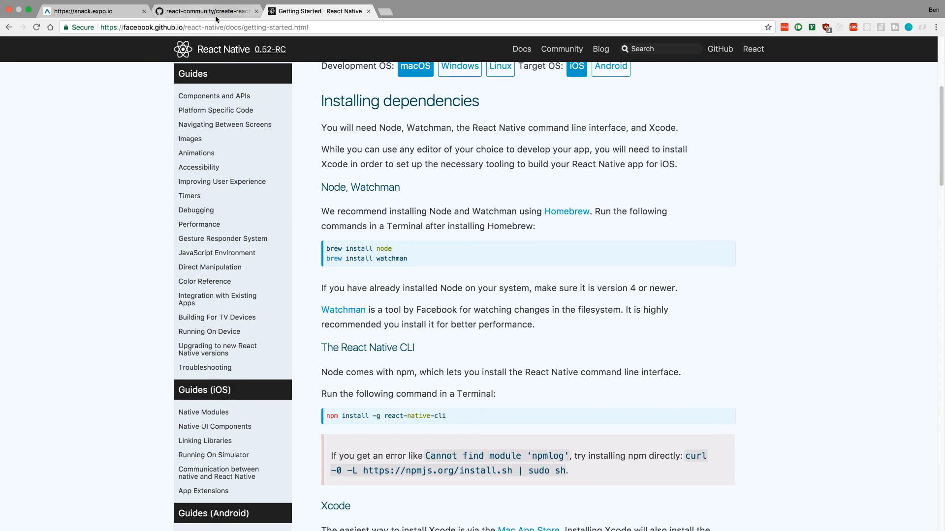
left_click(204, 11)
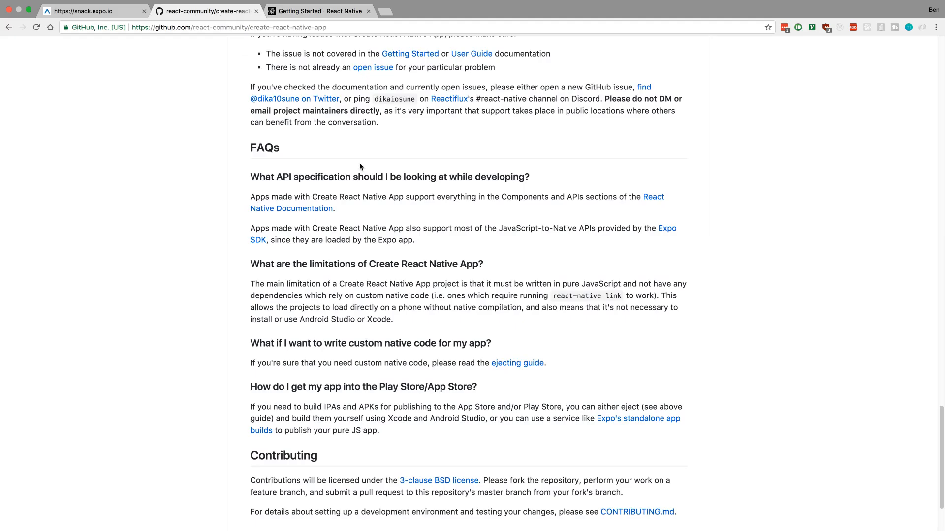
Scroll to the top of the repository page showing its file listing.
scroll("up", 3)
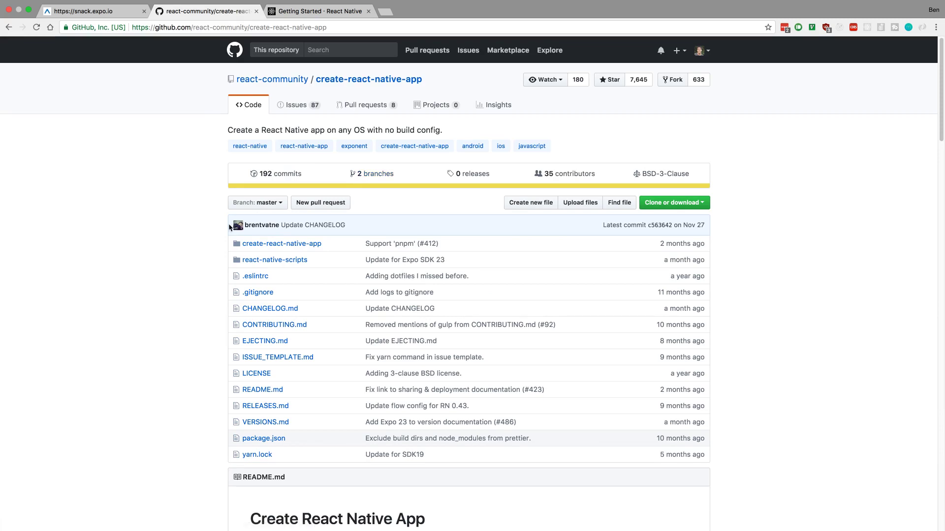
mouse_move(130, 277)
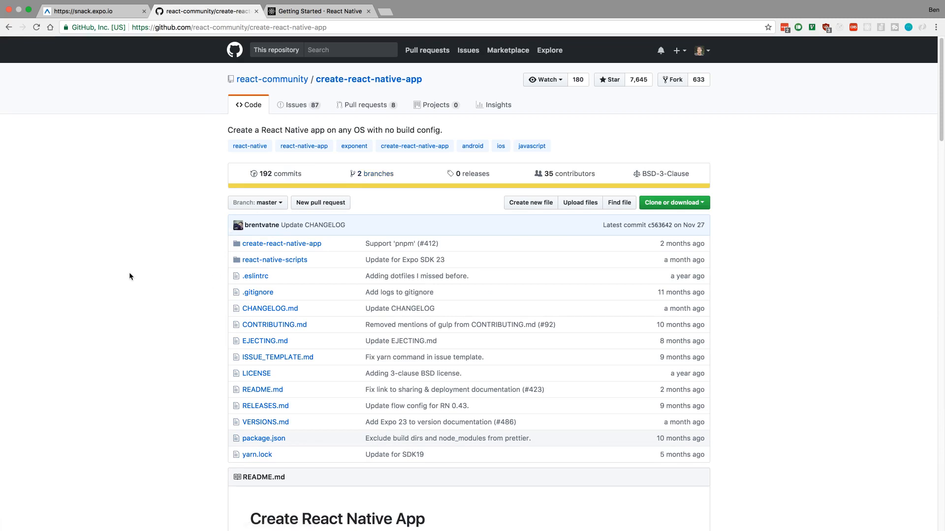
mouse_move(141, 268)
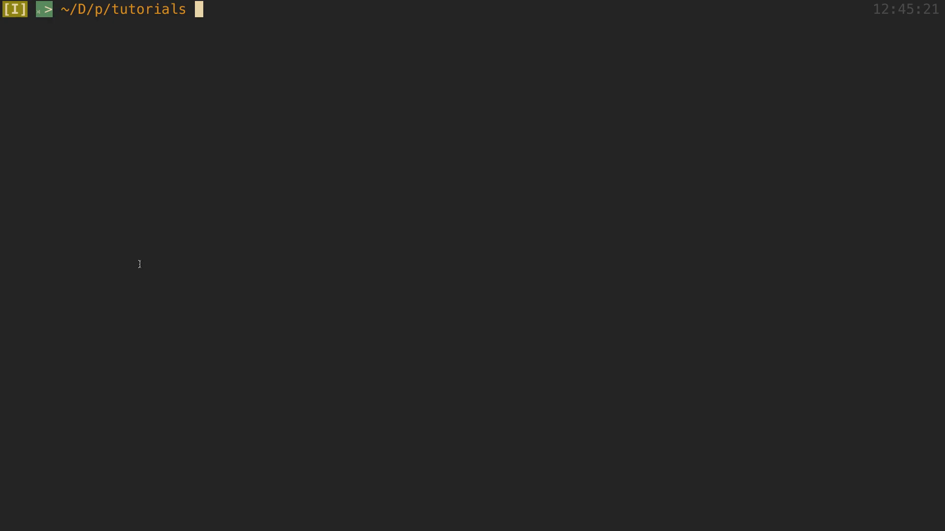
Run npm -v, which reports version 4.6.1.
type("npm")
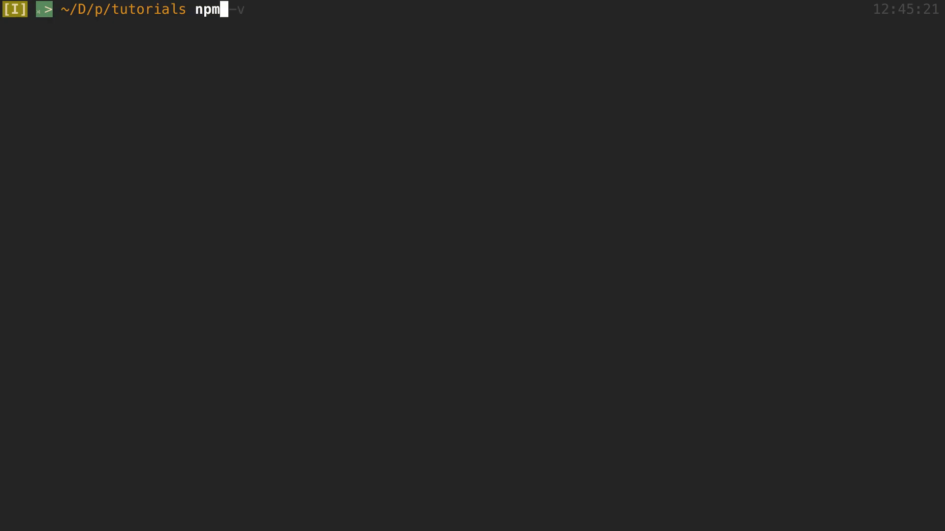
key("Return")
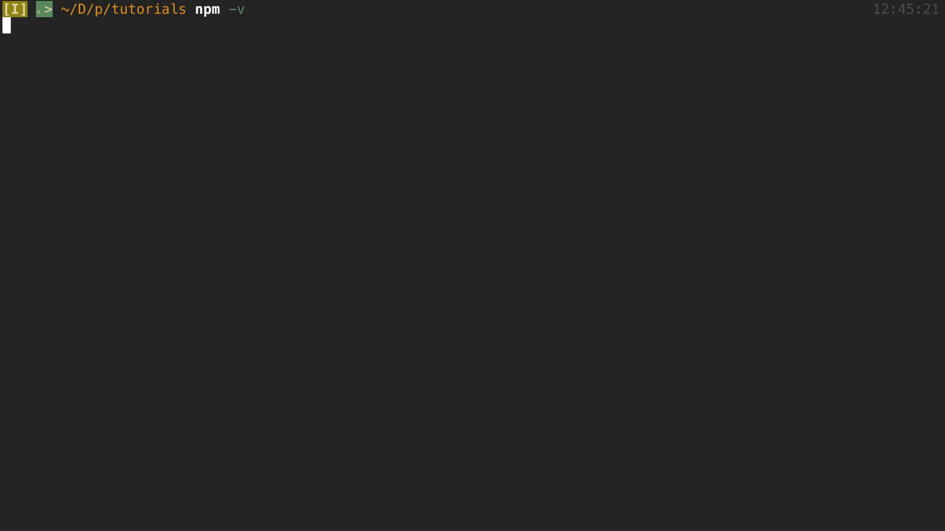
key("Return")
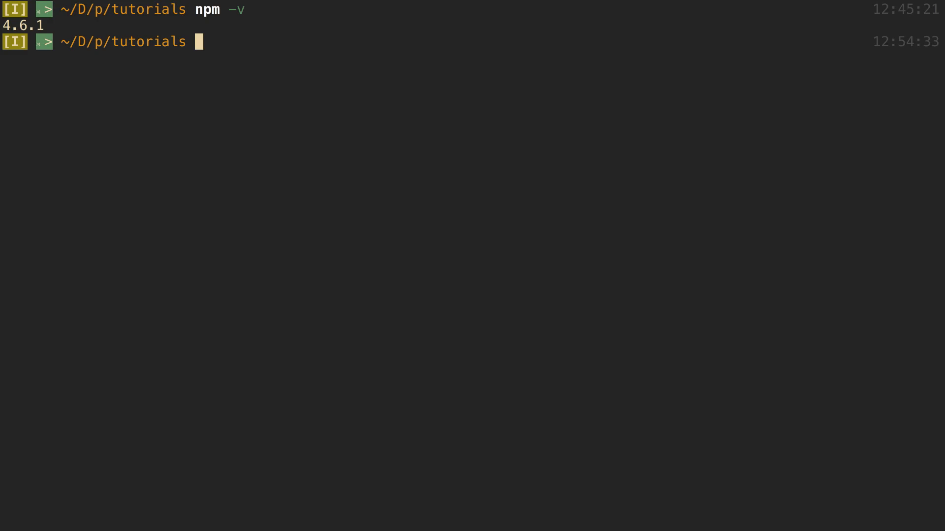
key("Return")
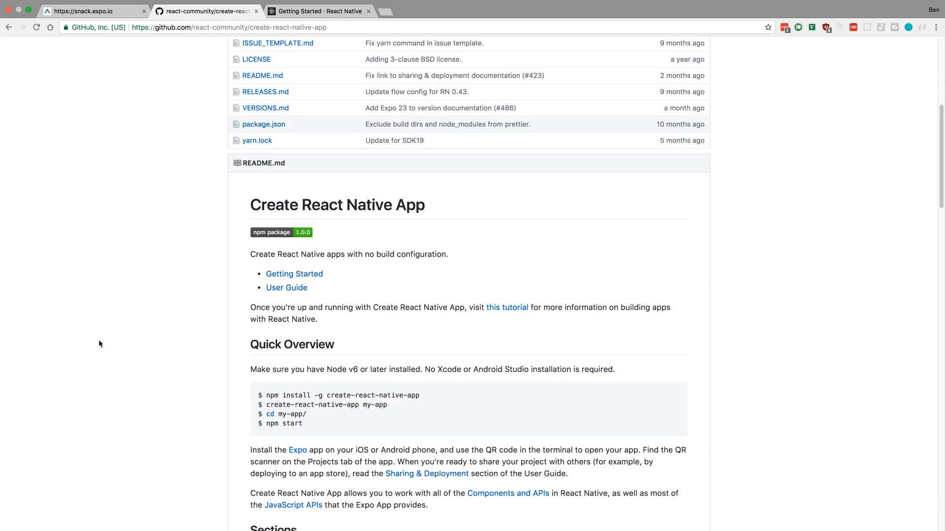
mouse_move(332, 193)
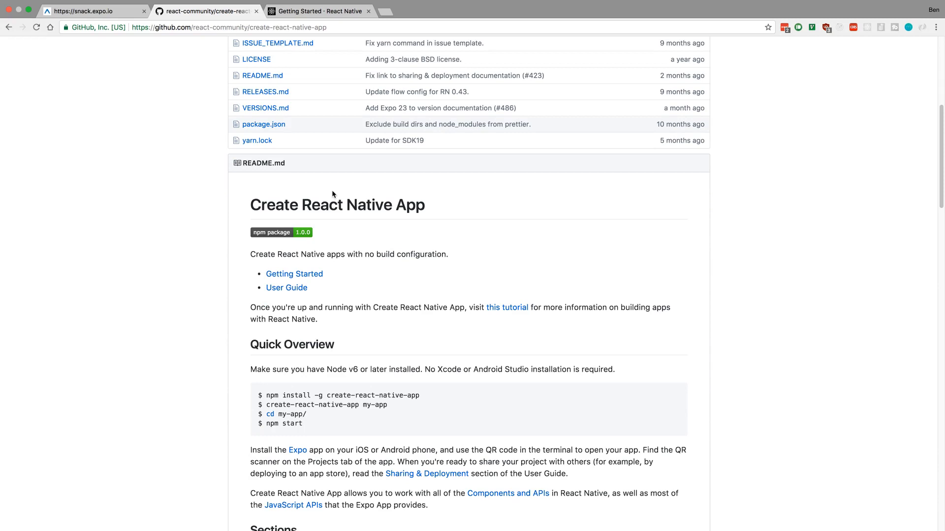
scroll("down", 3)
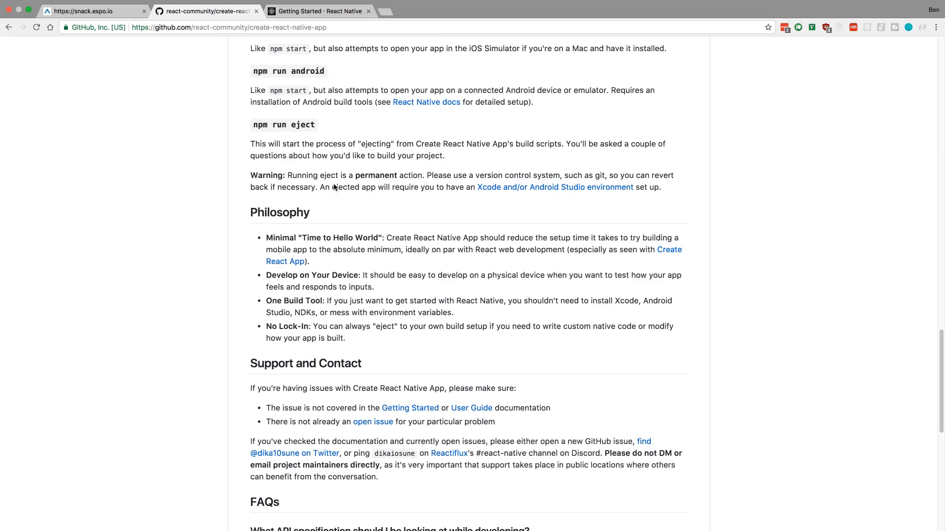
scroll("down", 3)
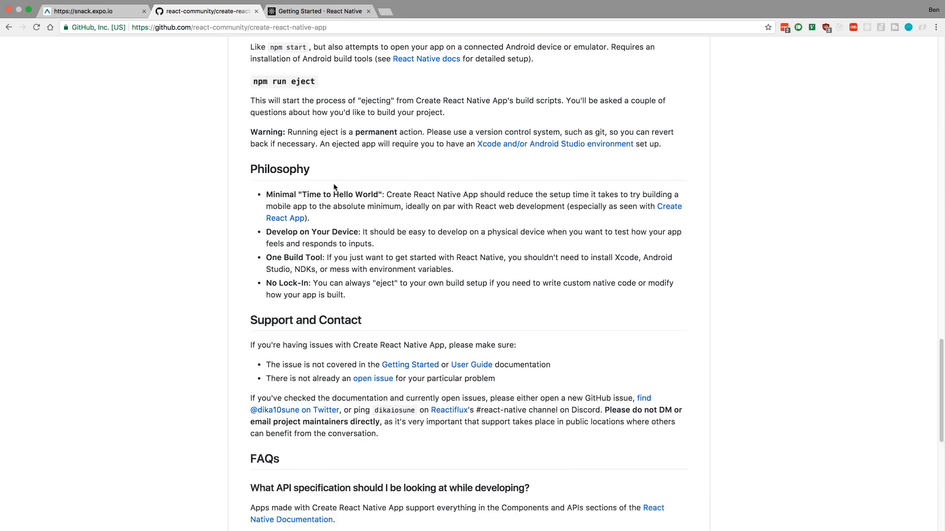
scroll("down", 3)
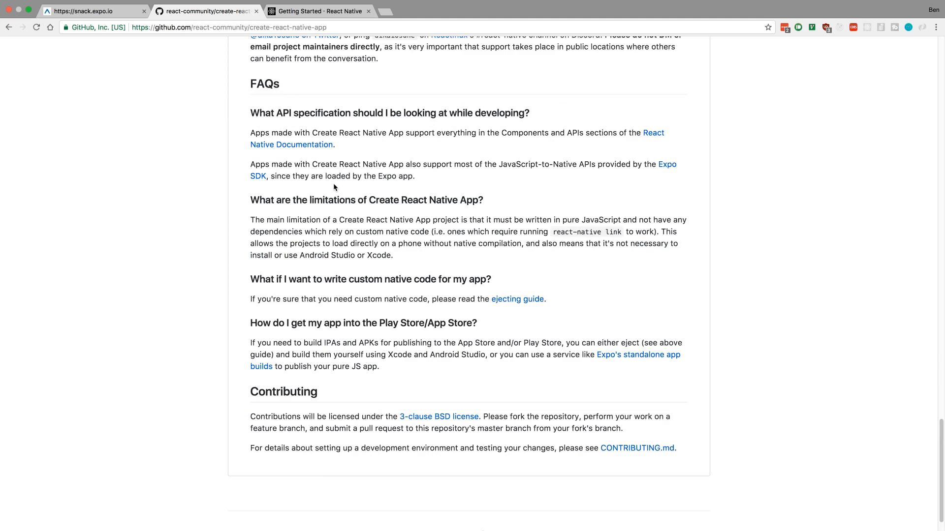
scroll("up", 3)
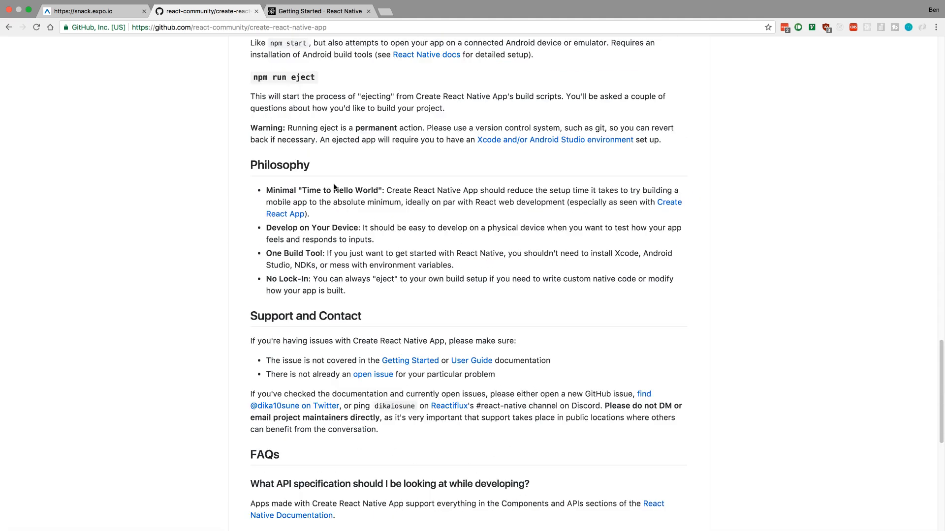
scroll("up", 3)
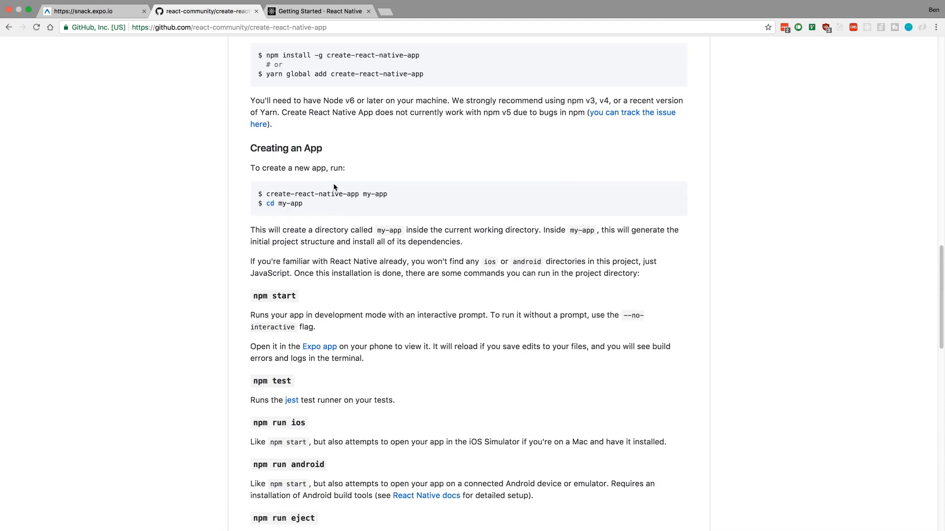
scroll("up", 3)
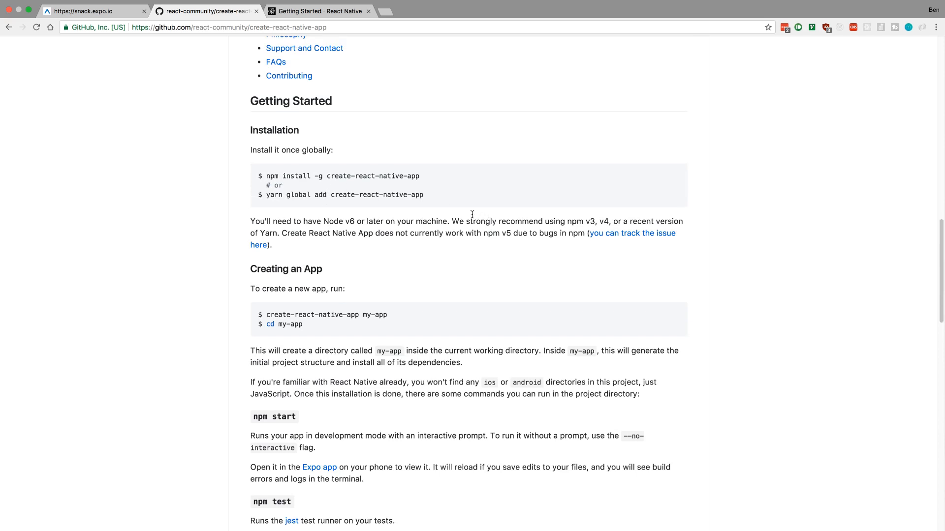
mouse_move(597, 218)
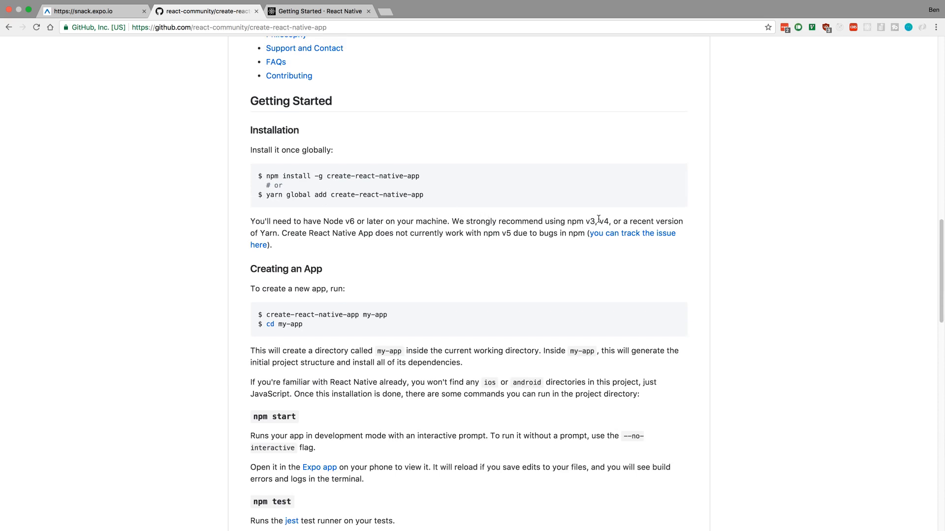
mouse_move(483, 242)
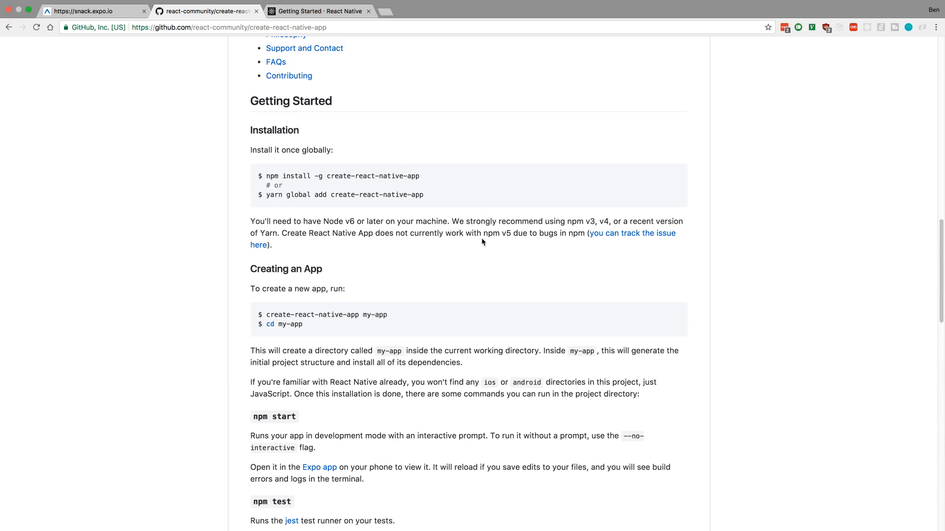
mouse_move(508, 233)
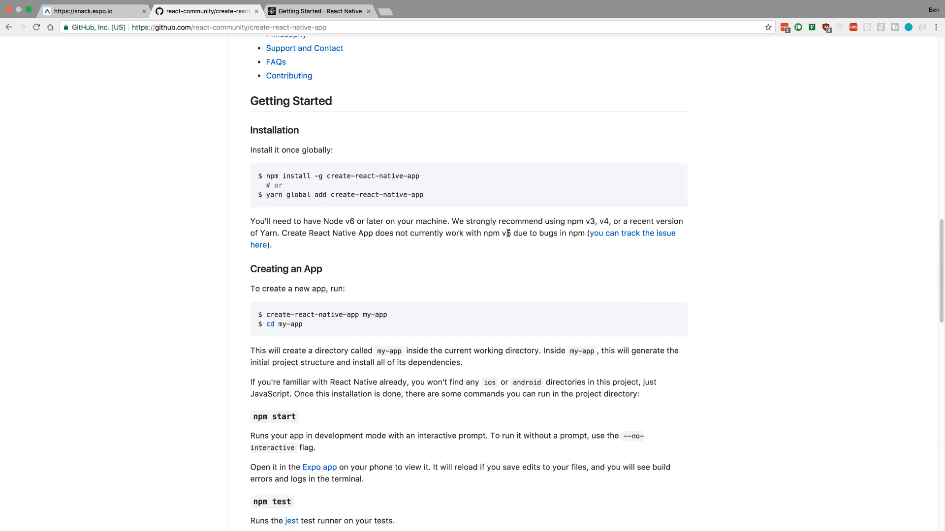
mouse_move(611, 217)
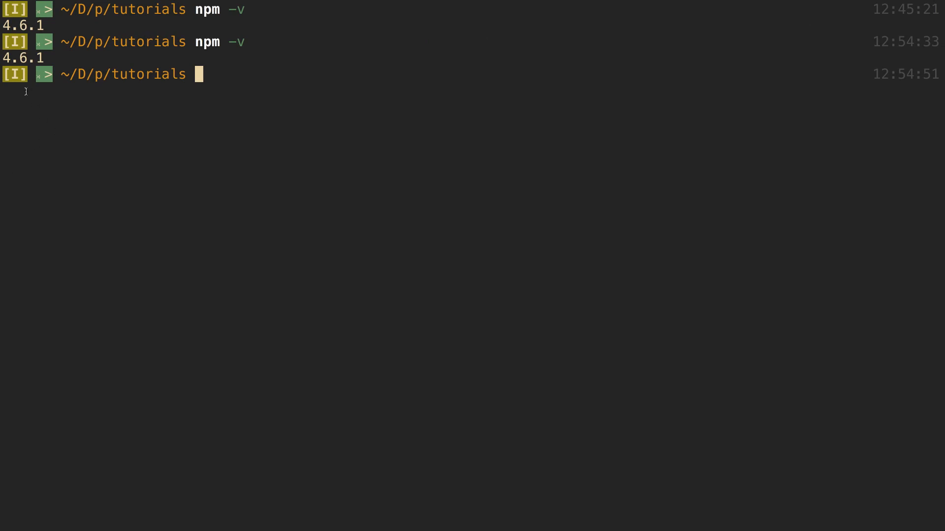
Enter npm install -g npm@4 and cancel it with Ctrl+C before running.
type("npm")
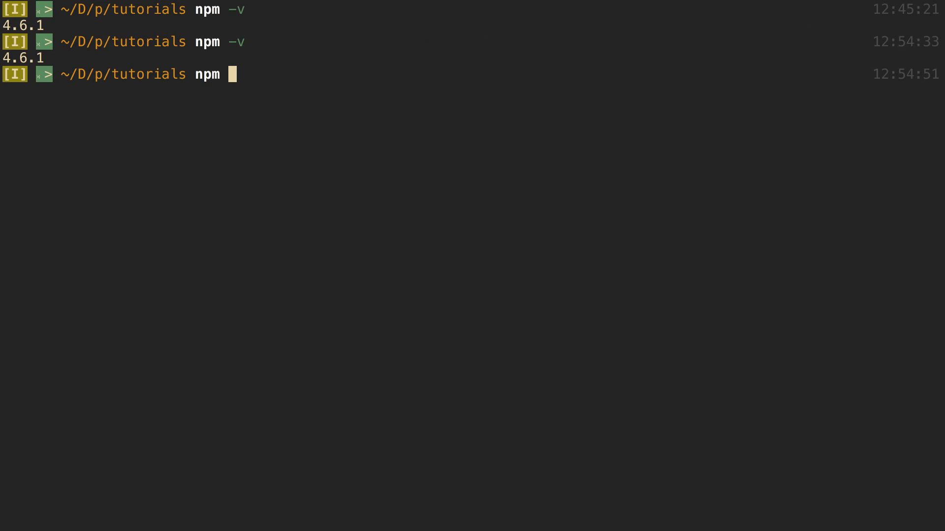
type("install -g now")
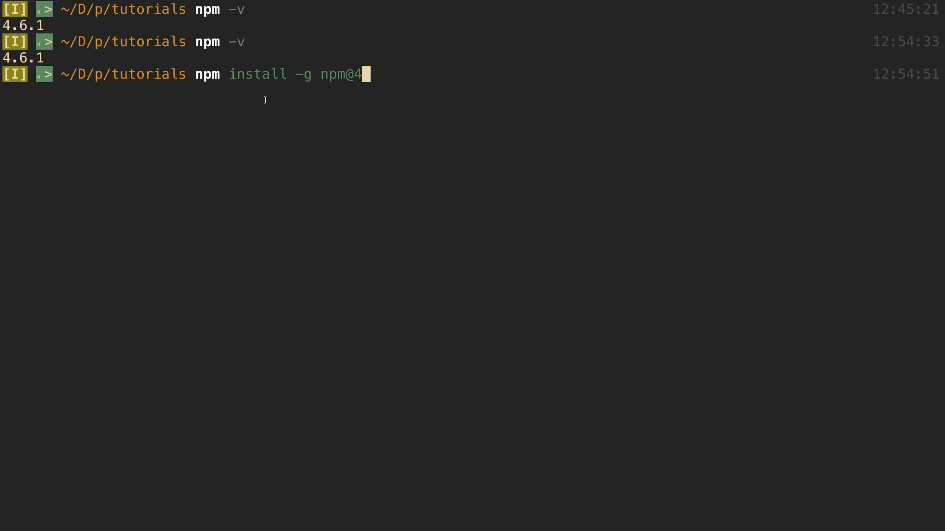
mouse_move(334, 78)
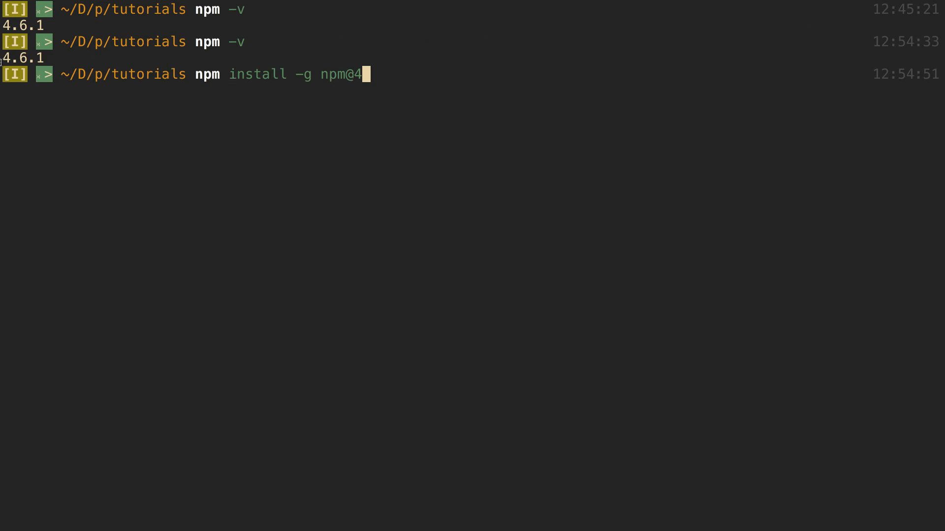
key("ctrl+c")
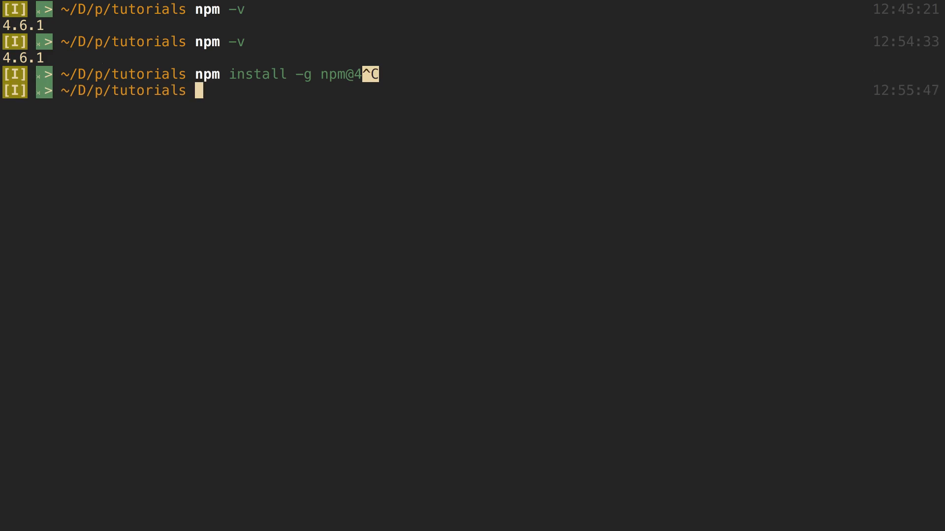
Enter npm install -g create-react-native-app and cancel it with Ctrl+C before running.
type("npm -v")
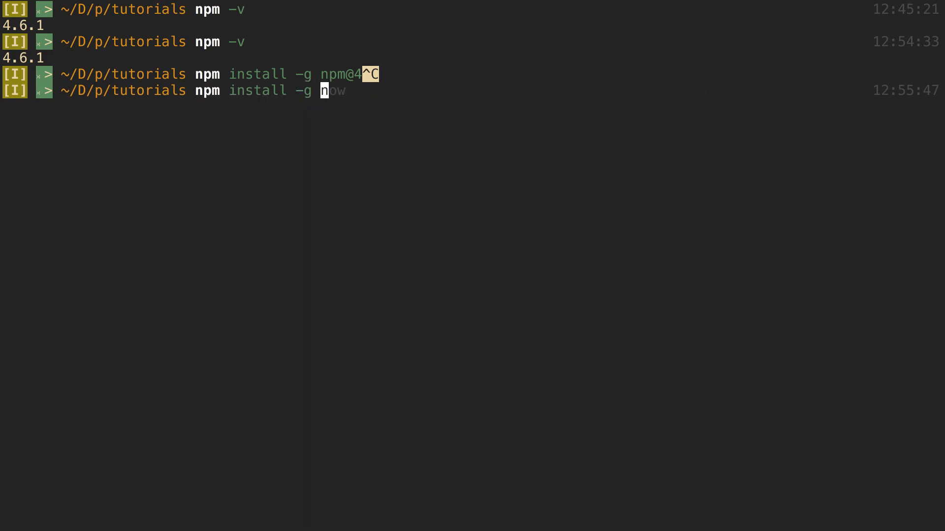
type("create-")
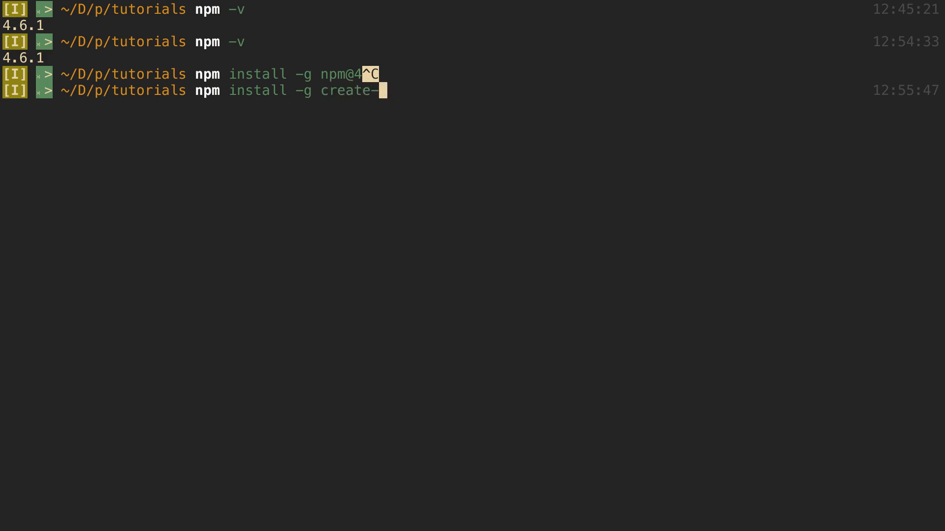
type("react-nativea")
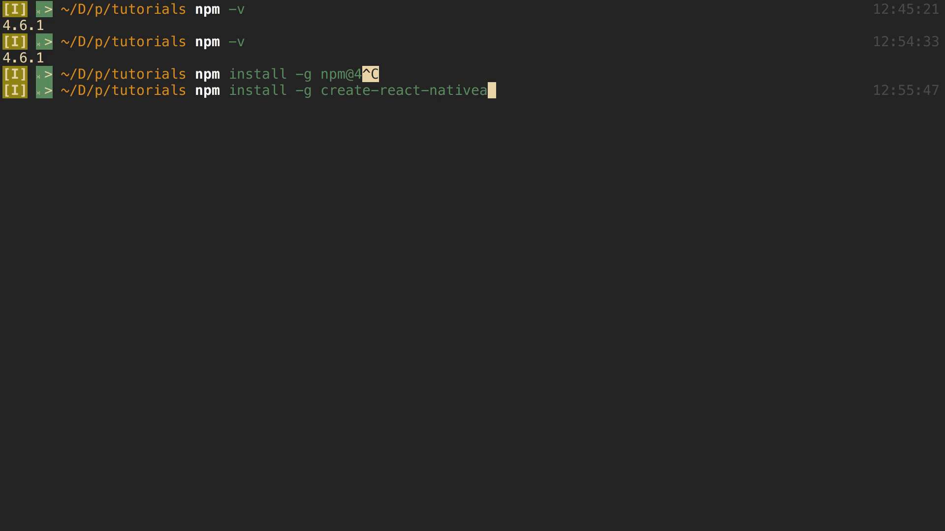
type("-app")
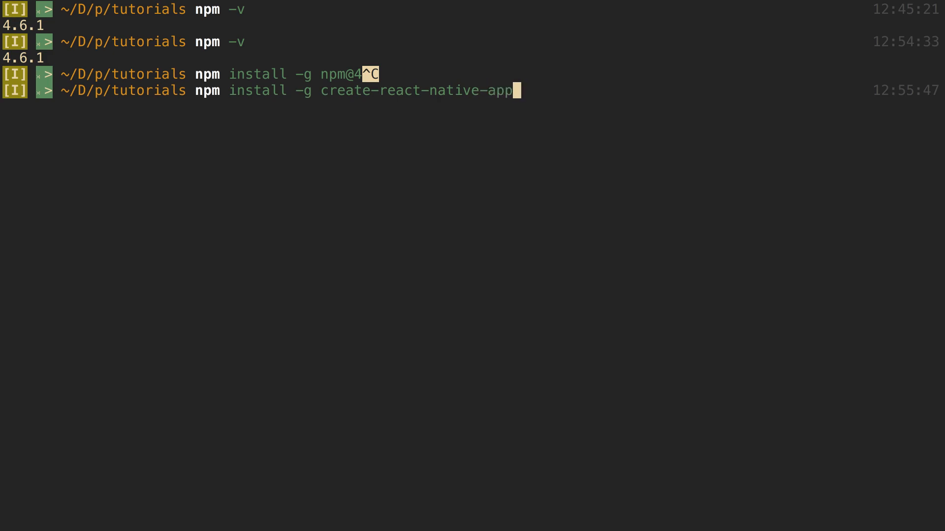
key("ctrl+c")
type("create-react-native-app stack-calculator")
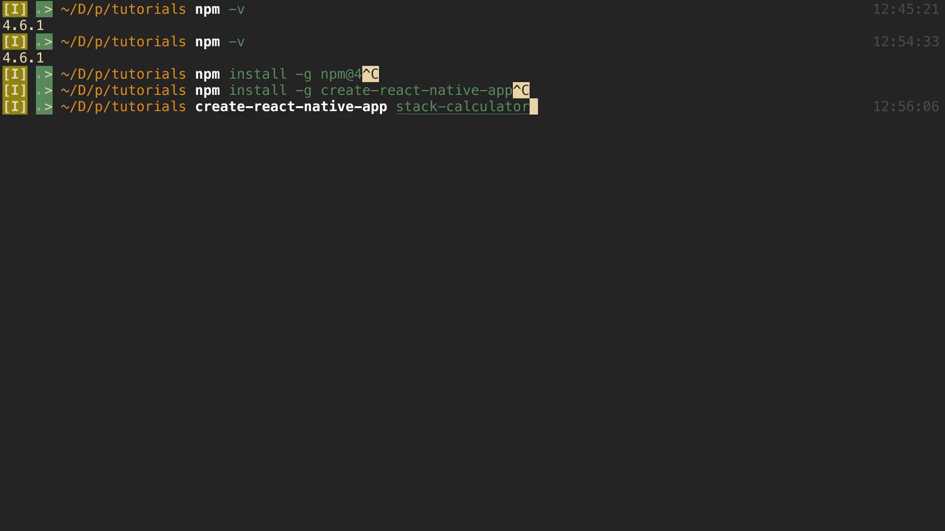
Cancel the stack-calculator create command and list the folder's files: App.js, app.json, node_modules, package.json.
key("ctrl+c")
type("cd sta")
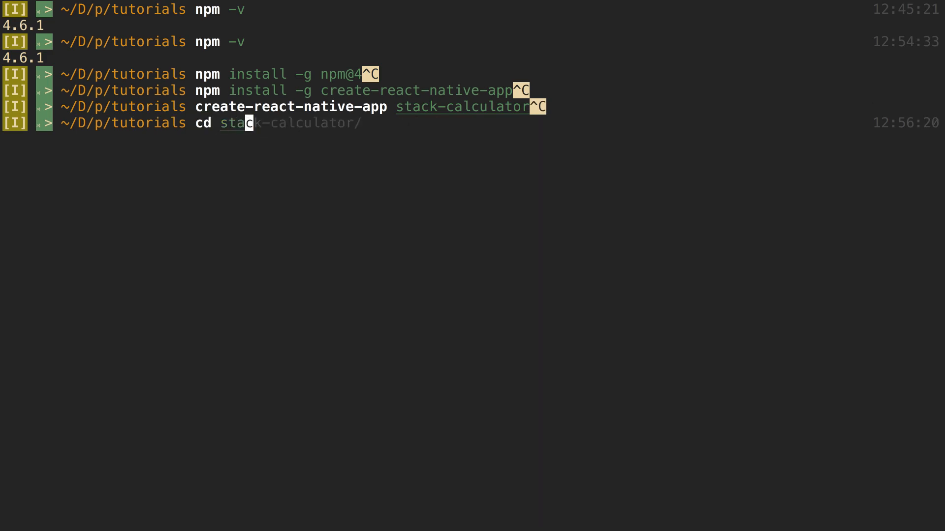
type("ls")
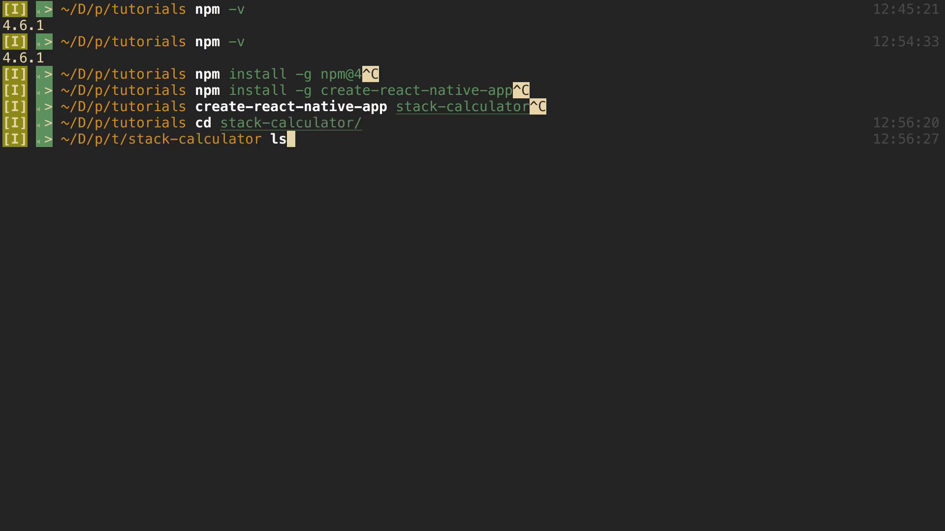
key("Return")
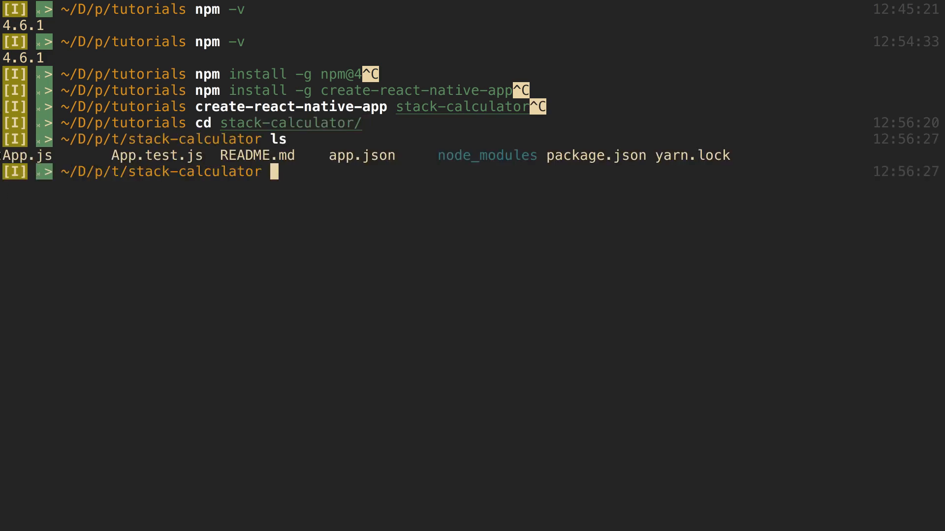
mouse_move(722, 157)
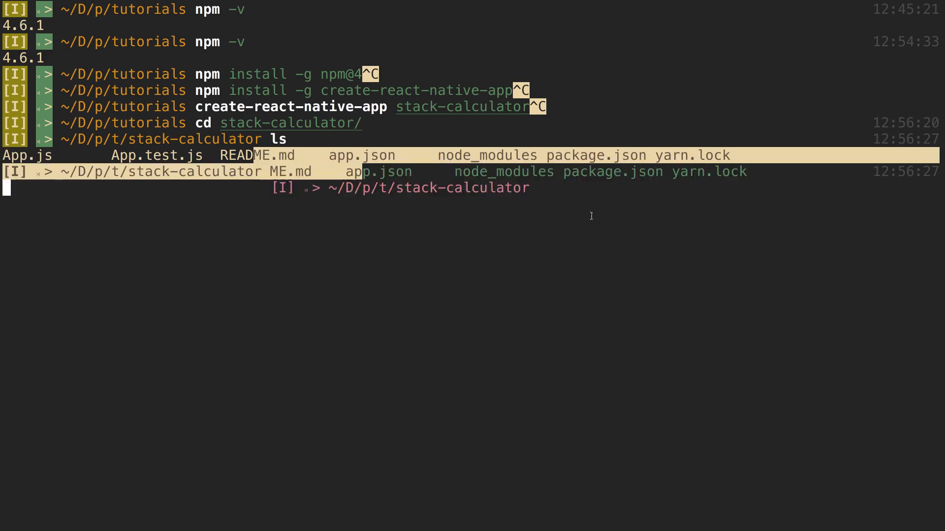
key("ctrl+c")
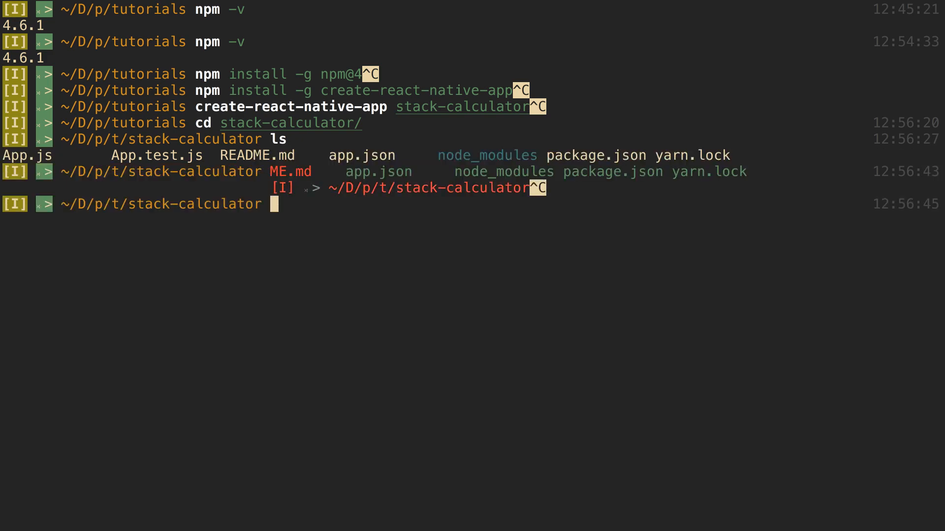